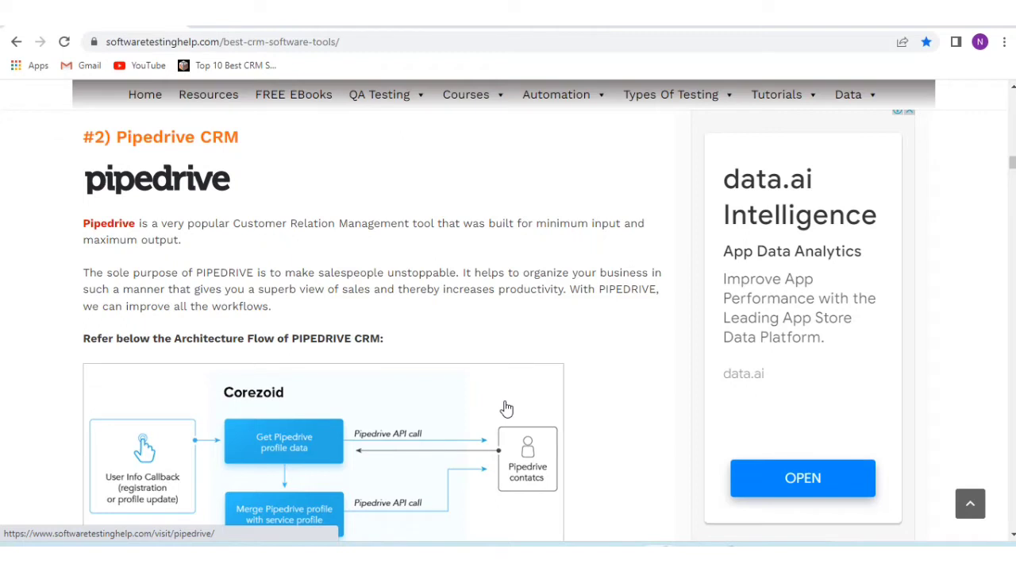
mouse_move(581, 289)
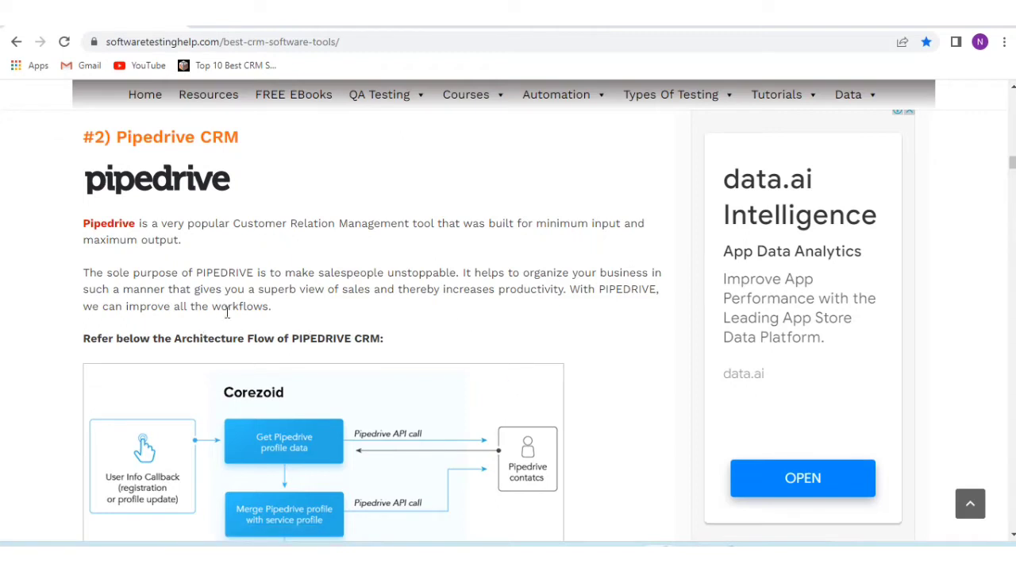
mouse_move(293, 319)
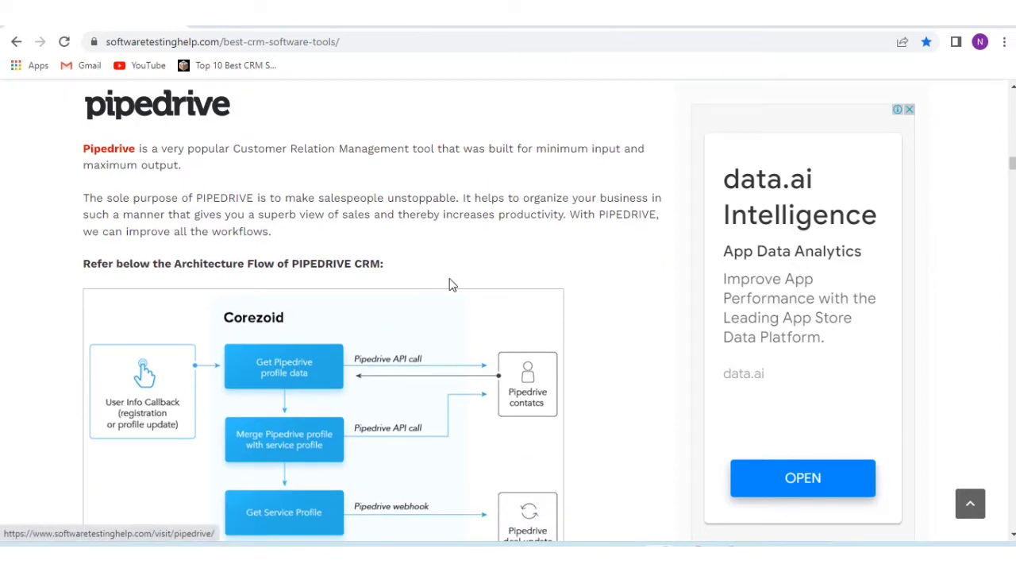
mouse_move(607, 239)
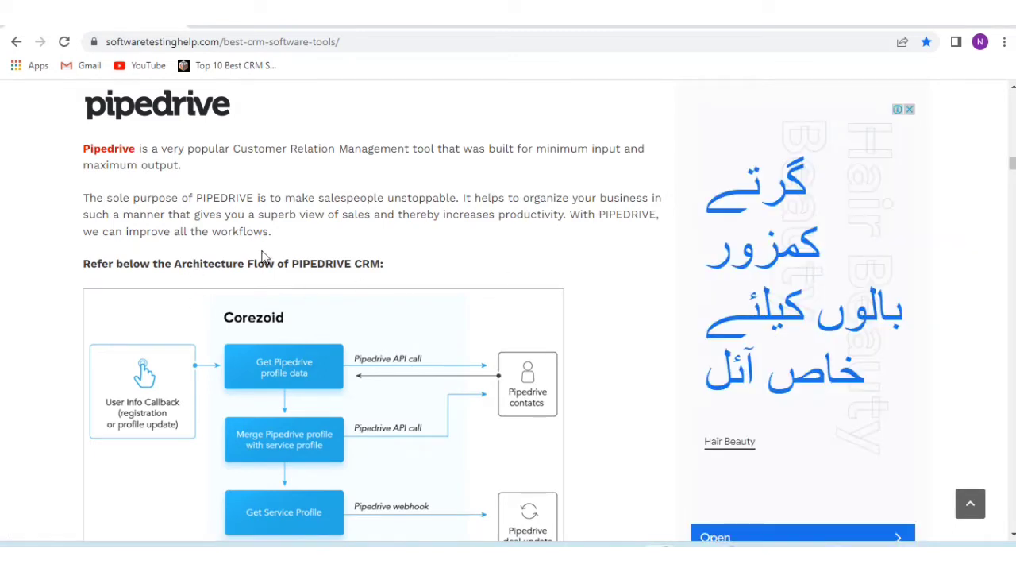
mouse_move(286, 260)
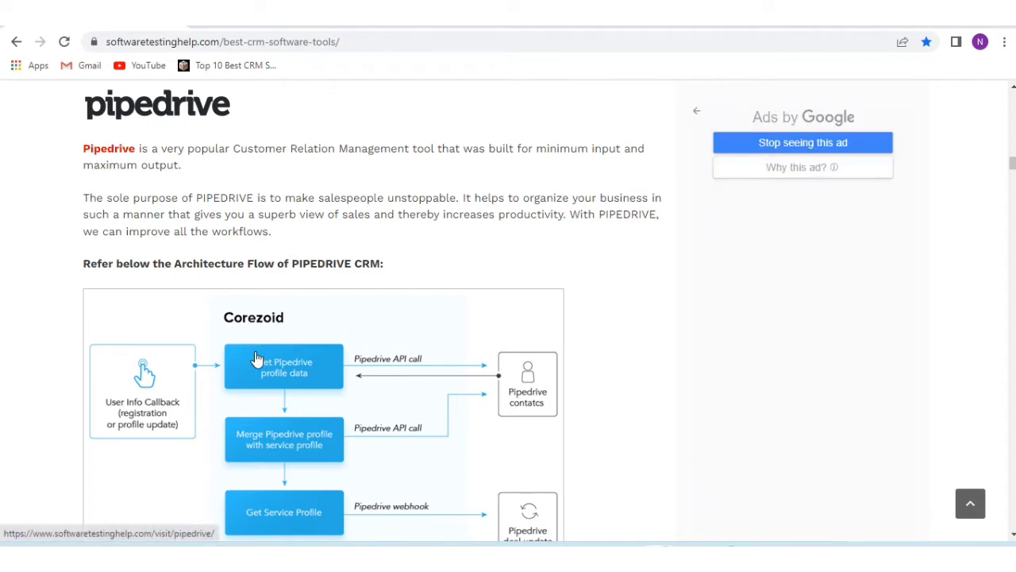
Scroll the CRM tools article until Pipedrive's architecture flow diagram is fully visible
scroll("down", 3)
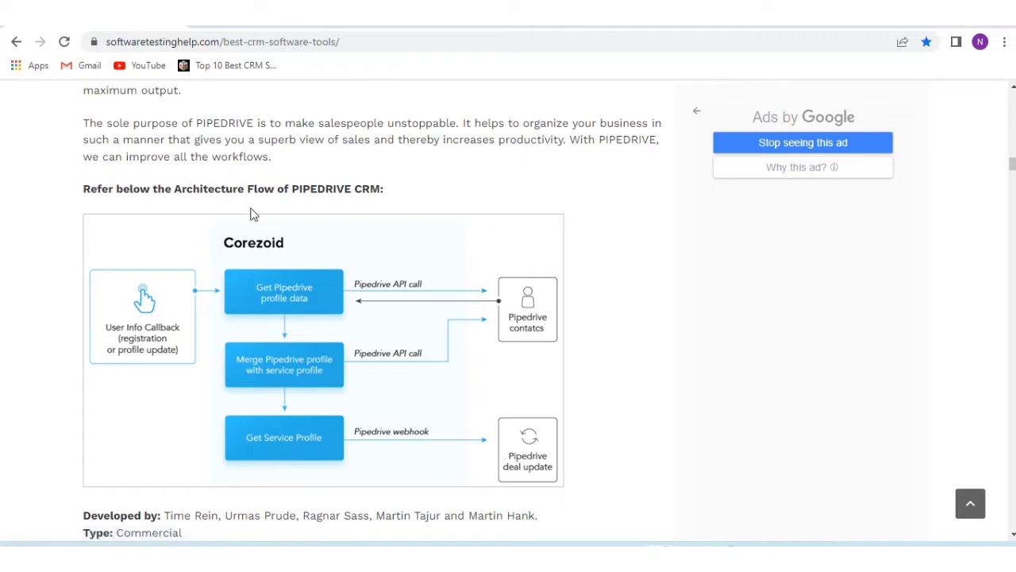
mouse_move(243, 385)
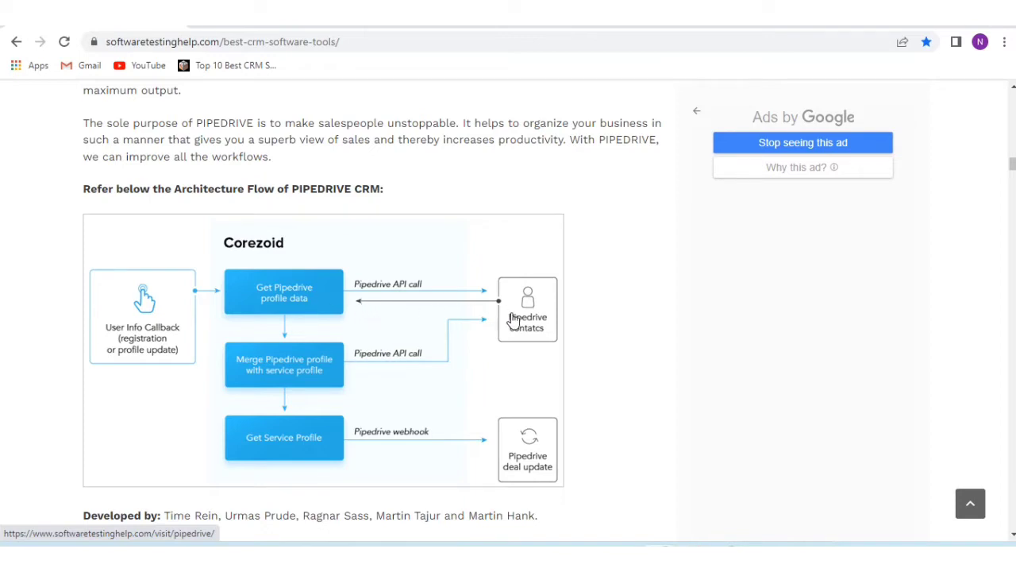
mouse_move(258, 392)
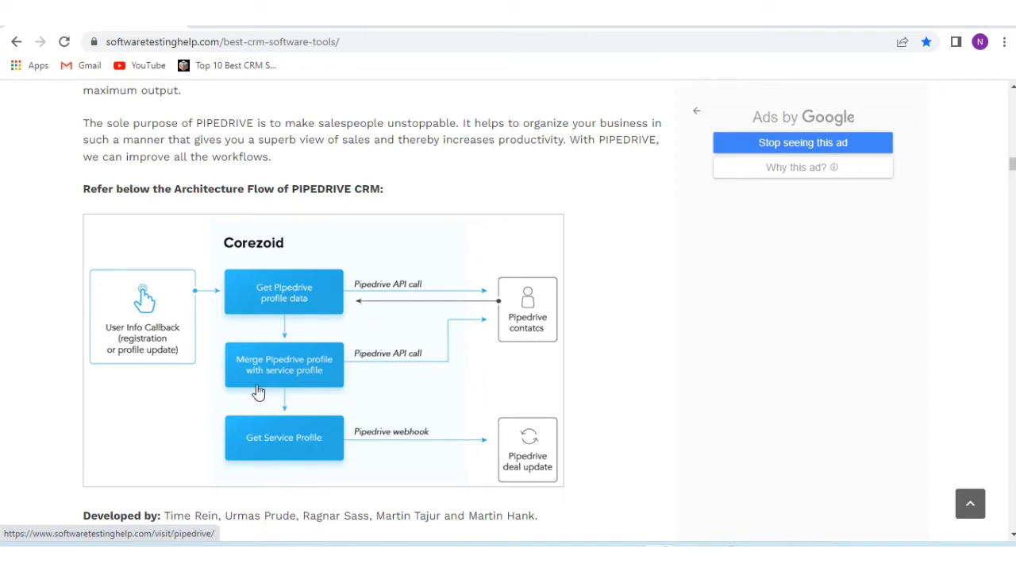
mouse_move(294, 398)
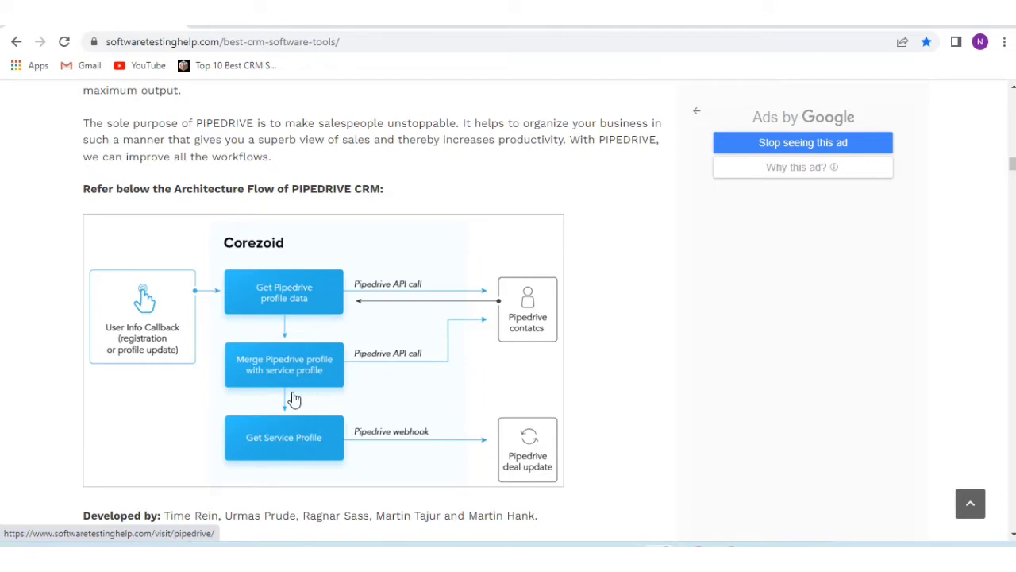
mouse_move(293, 453)
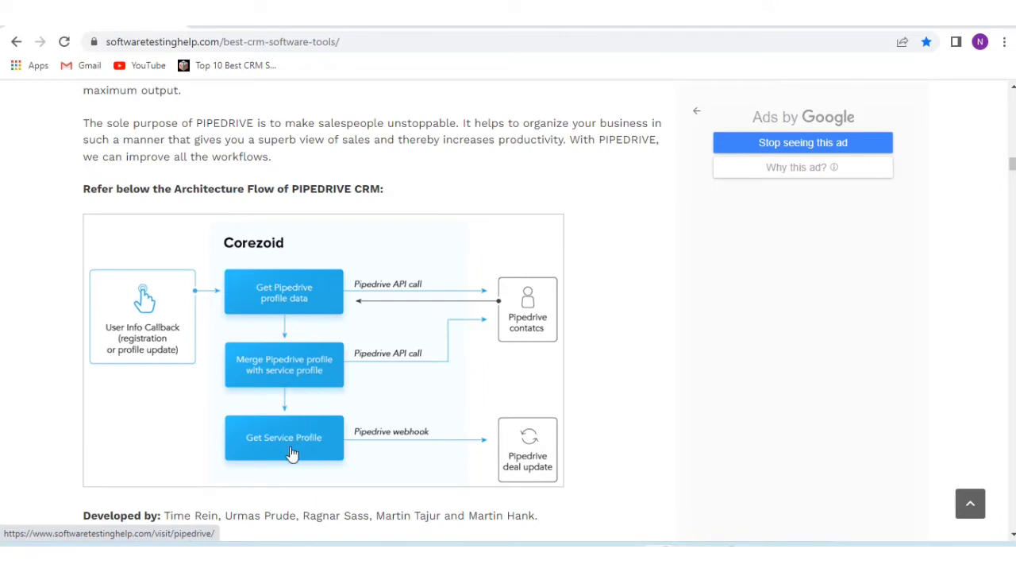
mouse_move(530, 455)
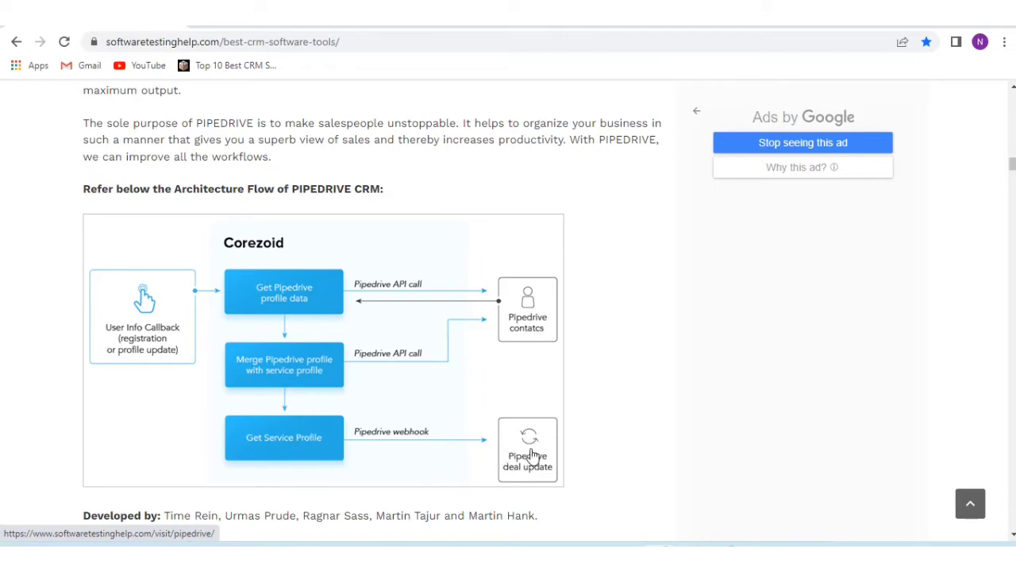
Read Pipedrive's developer, headquarters, client companies and Silver, Gold and Platinum prices below the diagram
scroll("down", 3)
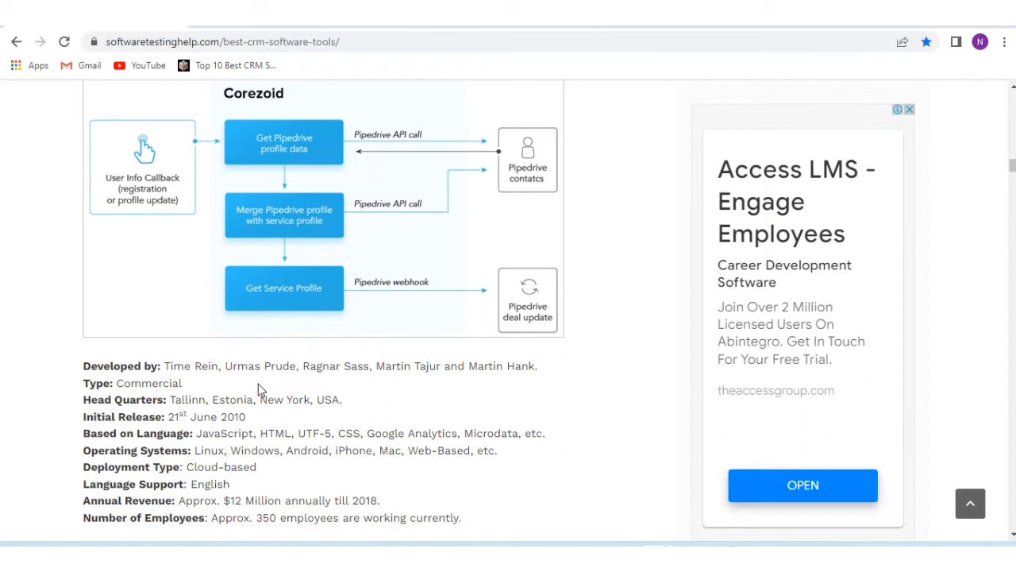
mouse_move(332, 385)
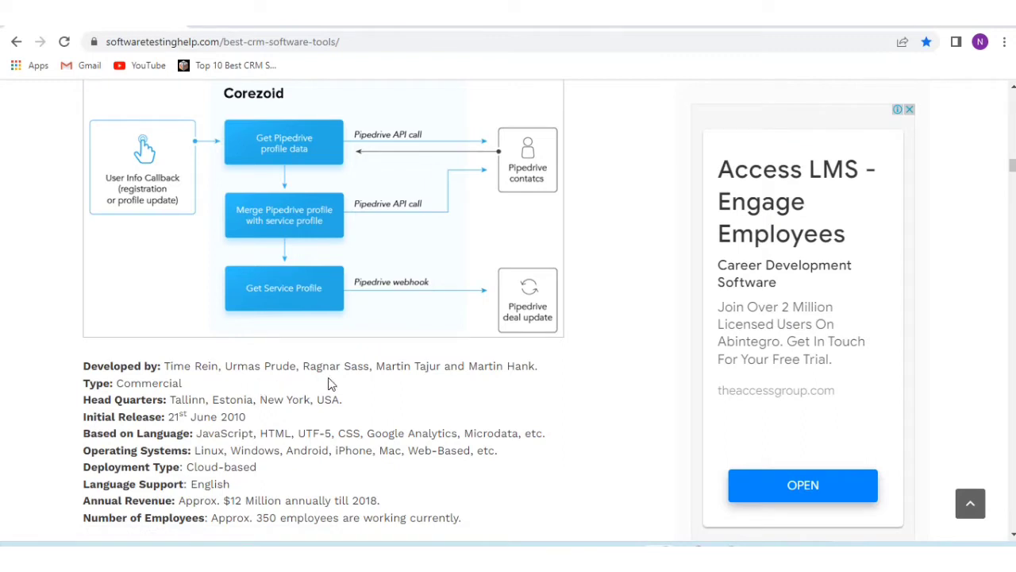
mouse_move(529, 371)
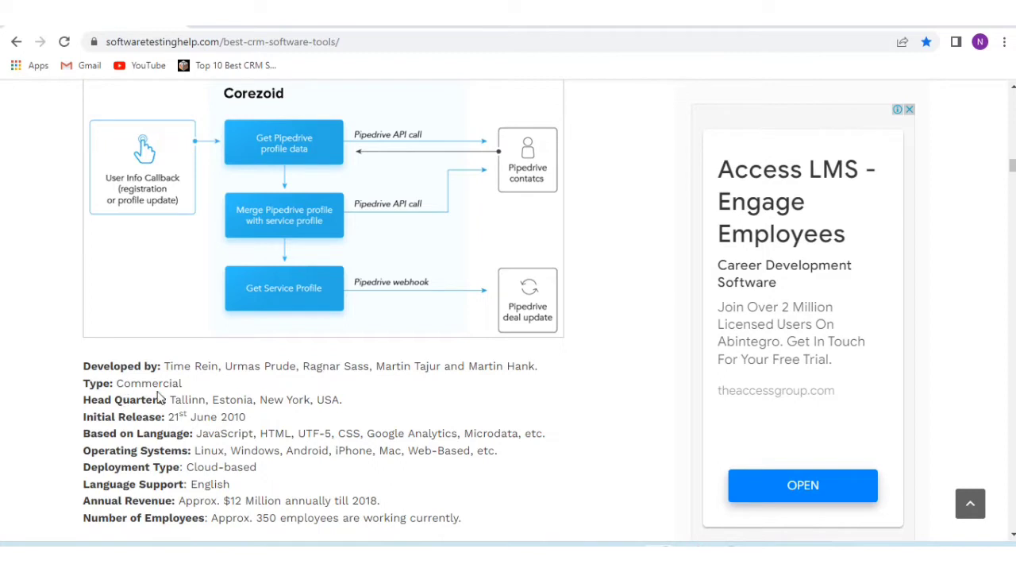
mouse_move(135, 414)
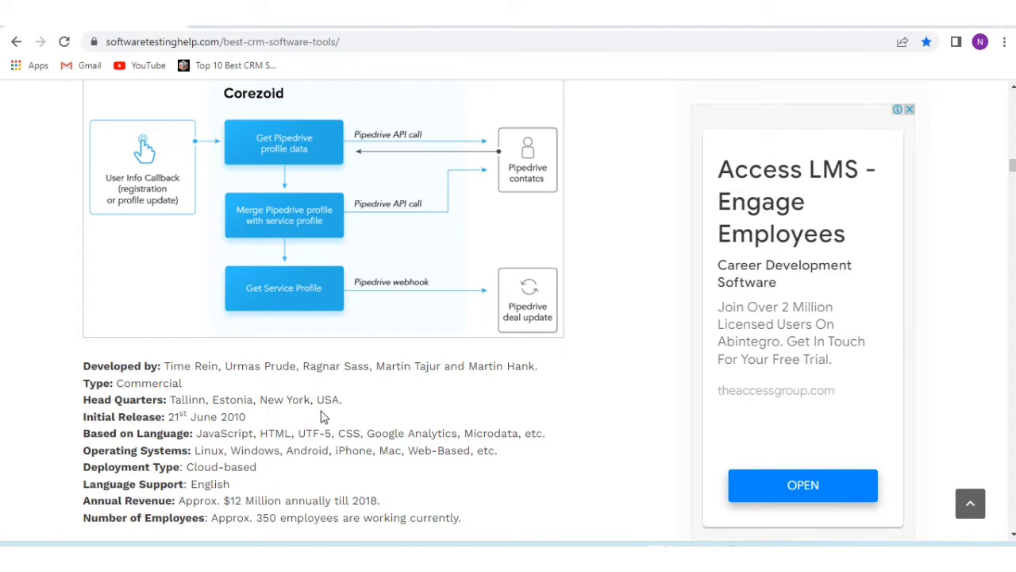
mouse_move(106, 428)
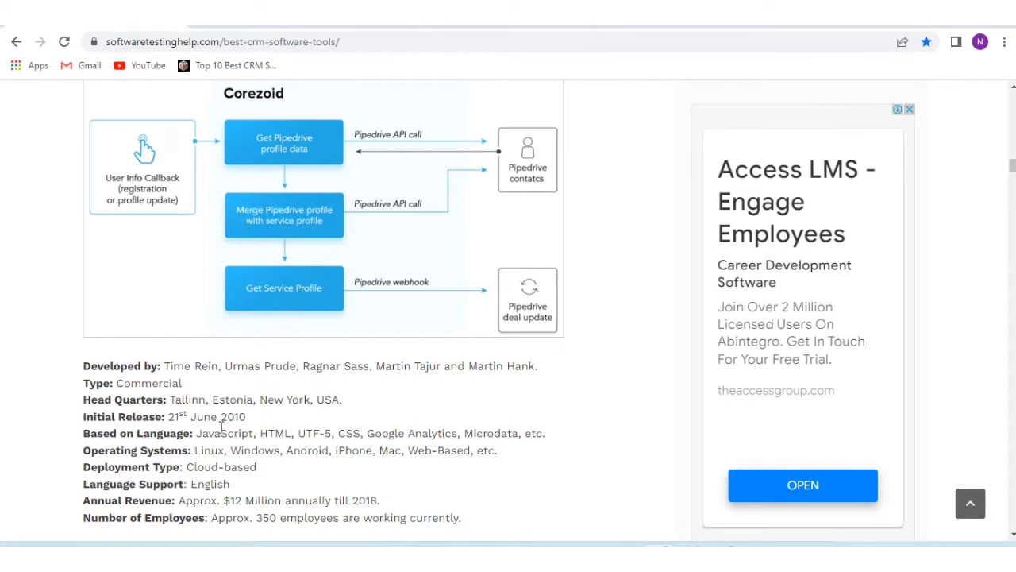
mouse_move(246, 451)
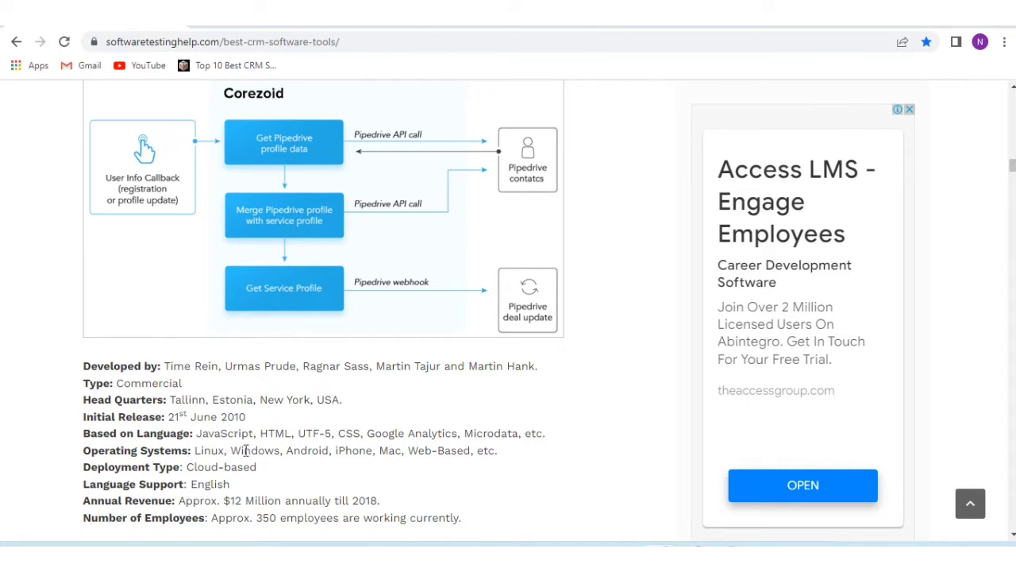
mouse_move(334, 448)
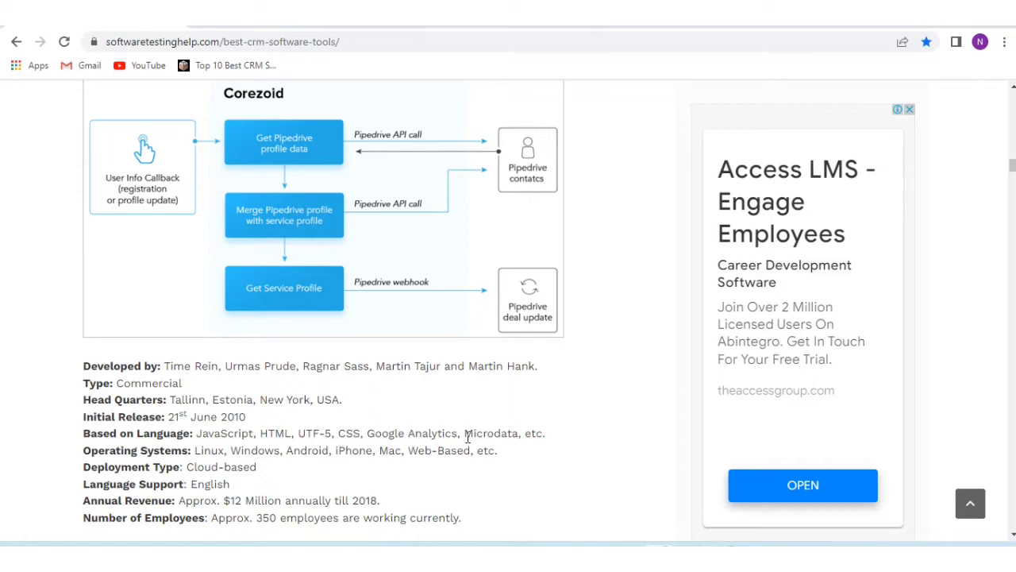
mouse_move(343, 464)
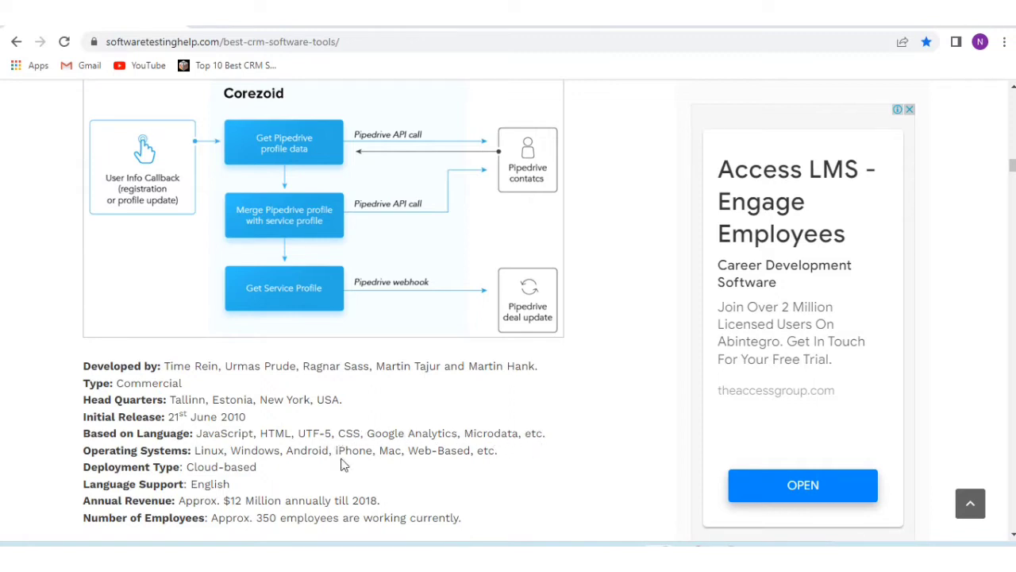
scroll("down", 3)
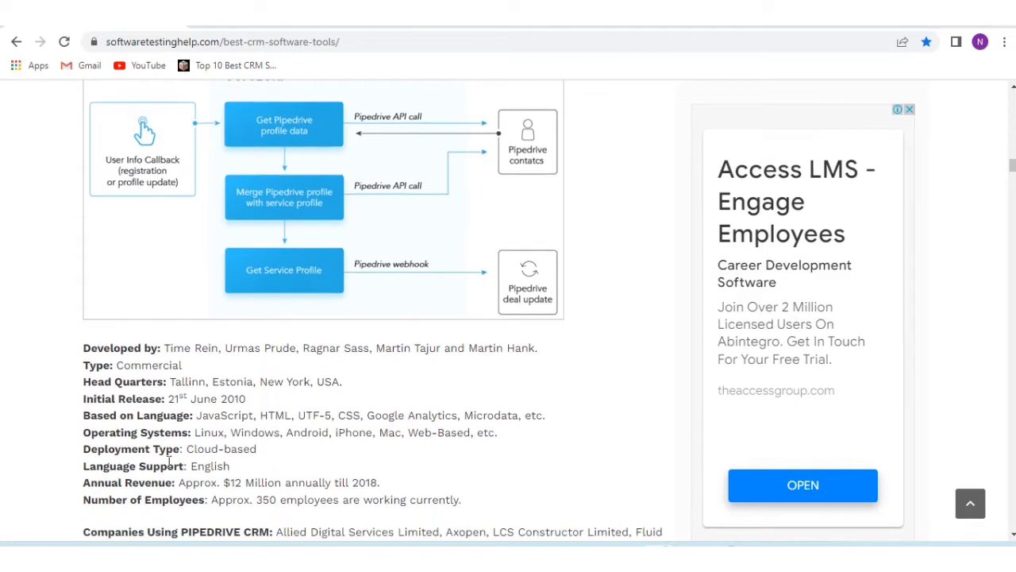
scroll("down", 3)
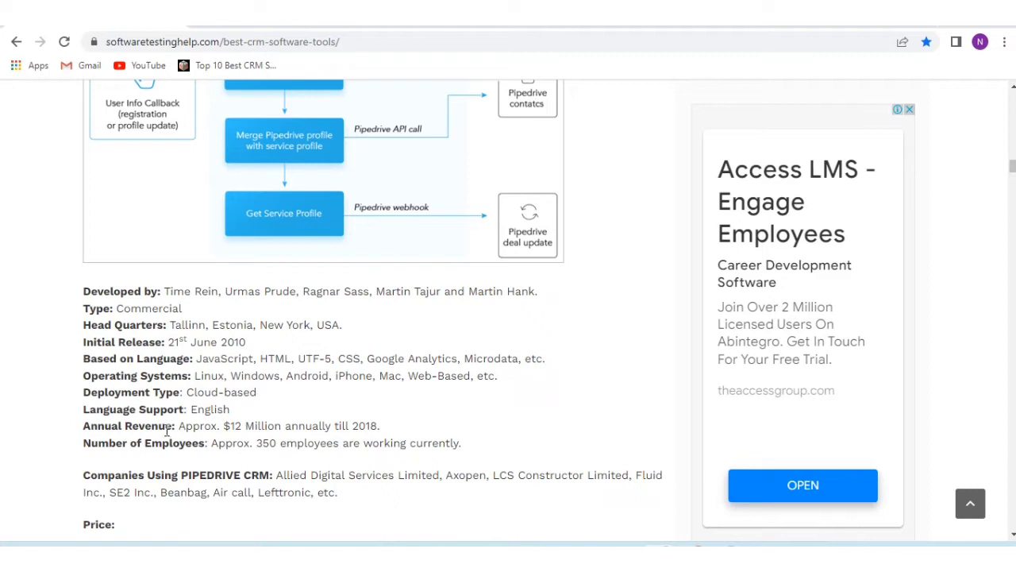
mouse_move(212, 442)
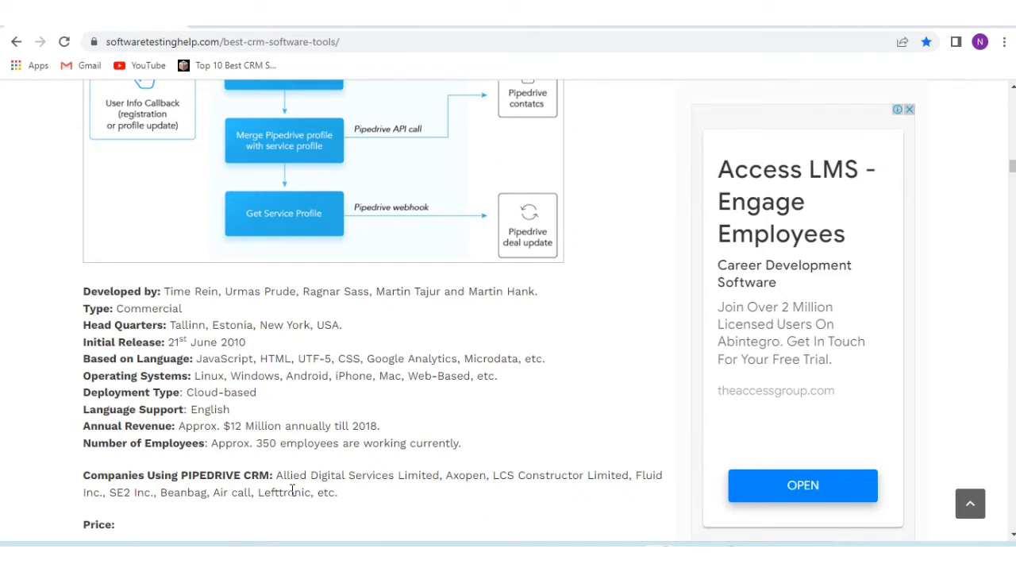
mouse_move(479, 495)
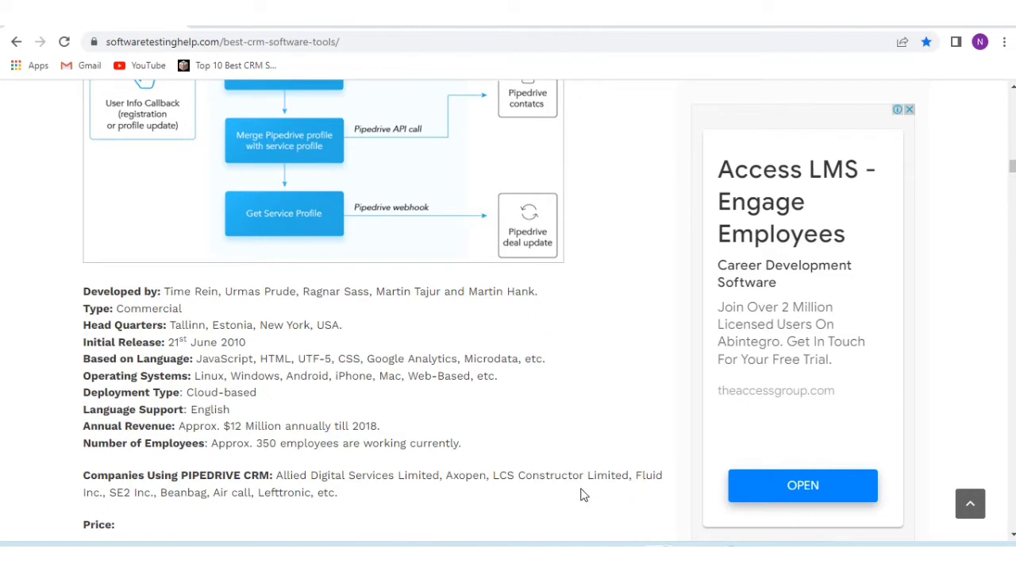
mouse_move(175, 514)
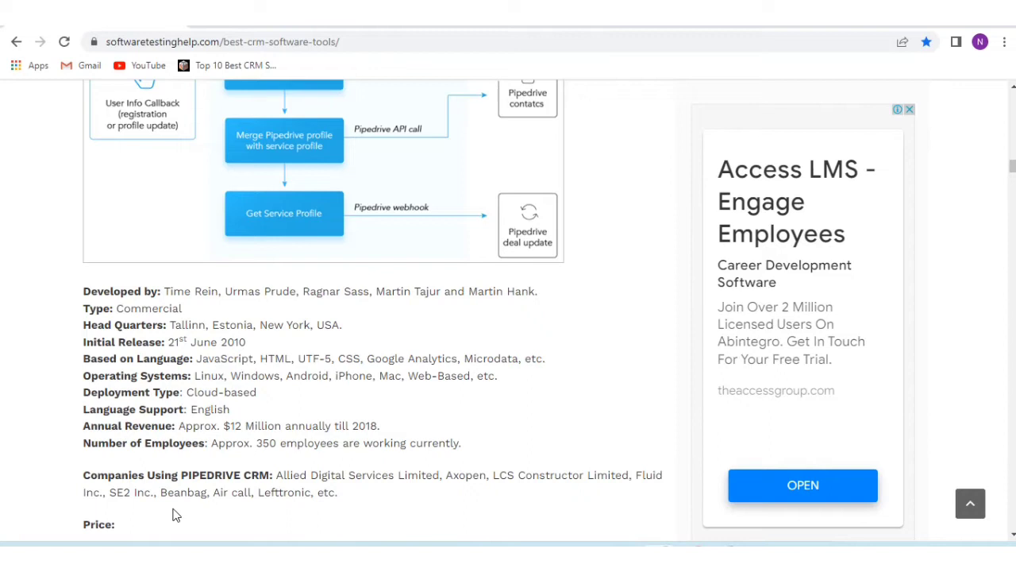
scroll("down", 3)
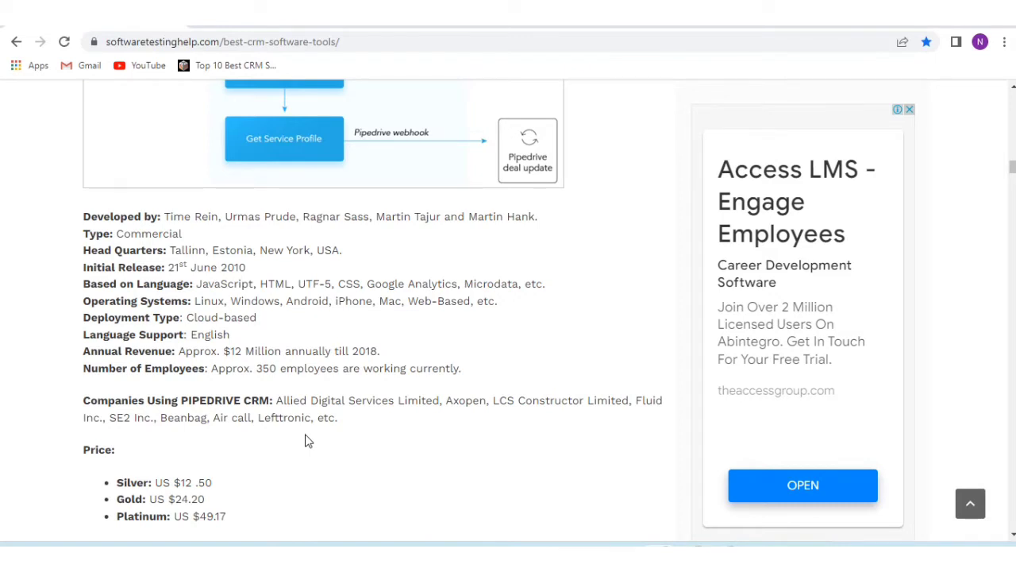
Scroll to the Features of PIPEDRIVE section and highlight the goal-setting feature phrase
scroll("down", 3)
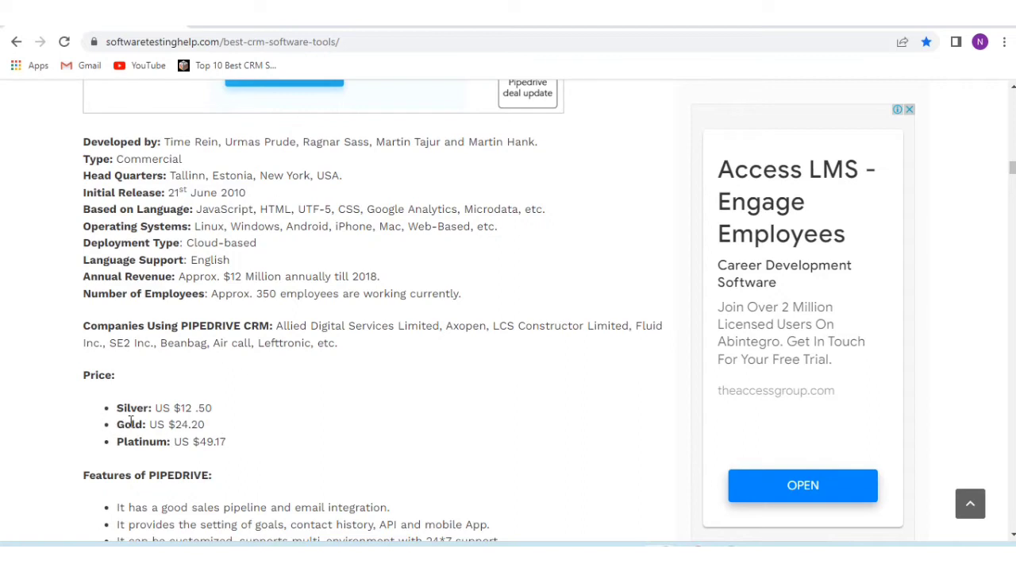
mouse_move(230, 428)
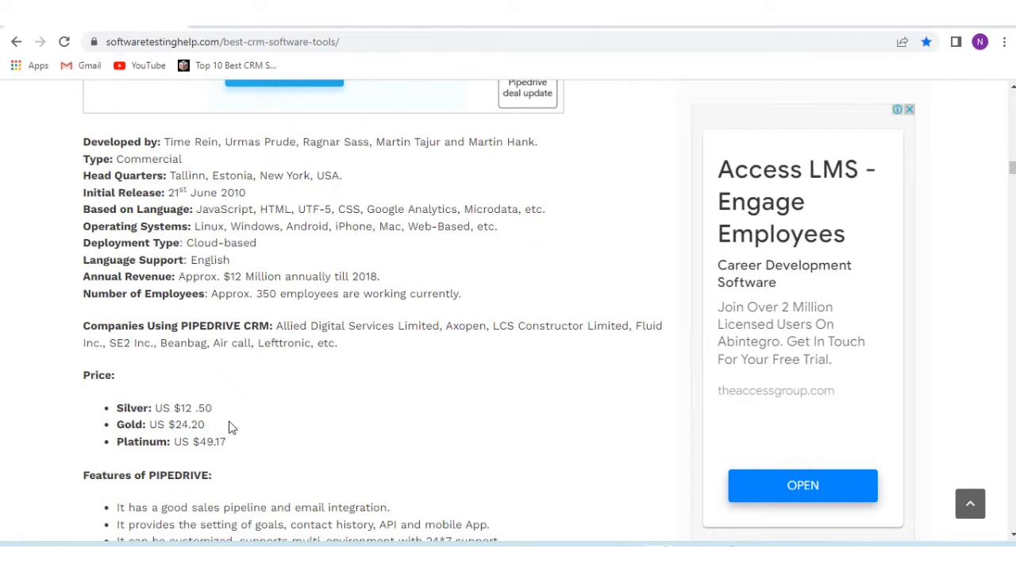
mouse_move(238, 422)
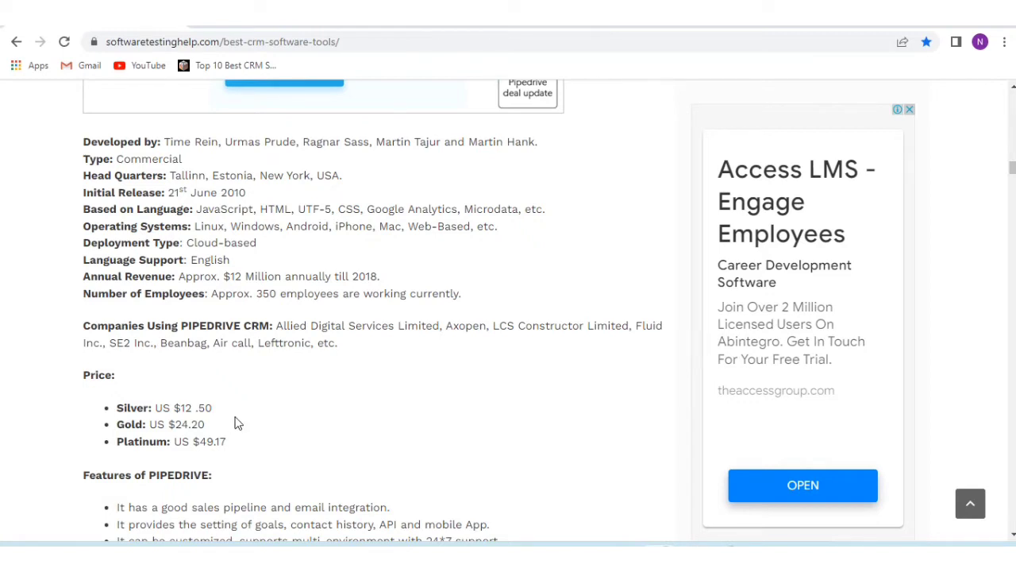
scroll("down", 3)
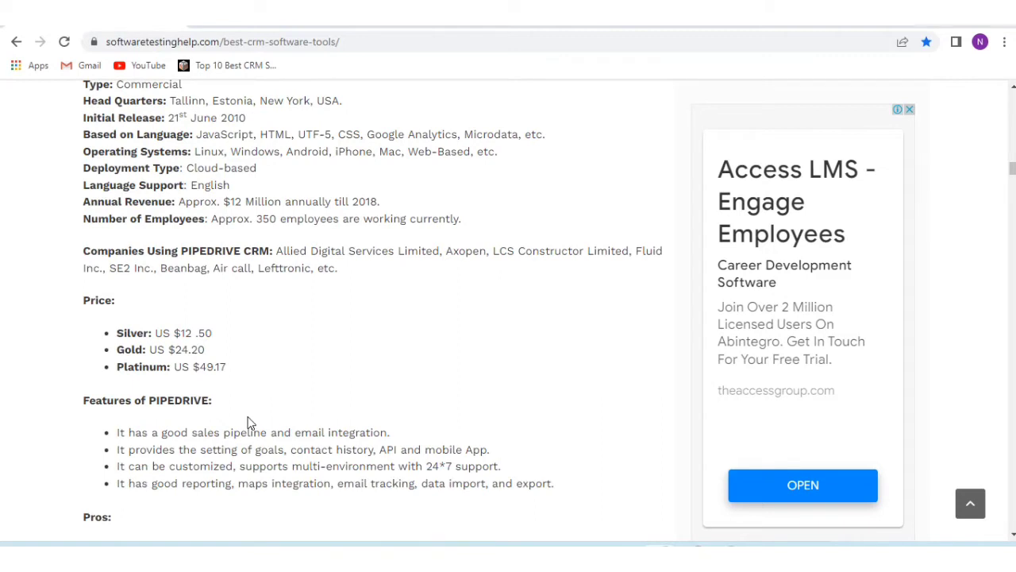
mouse_move(222, 464)
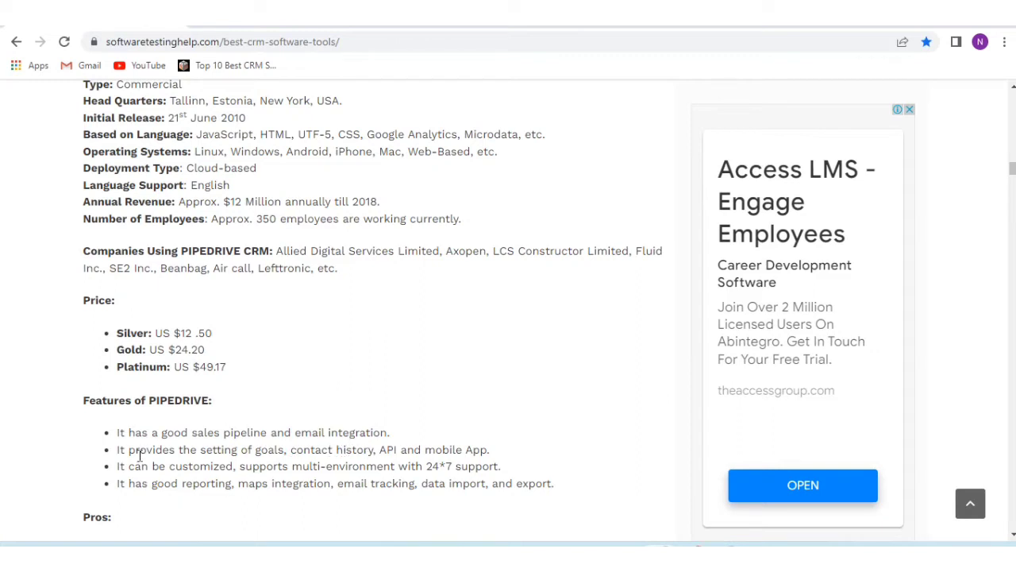
left_click_drag(140, 450, 248, 449)
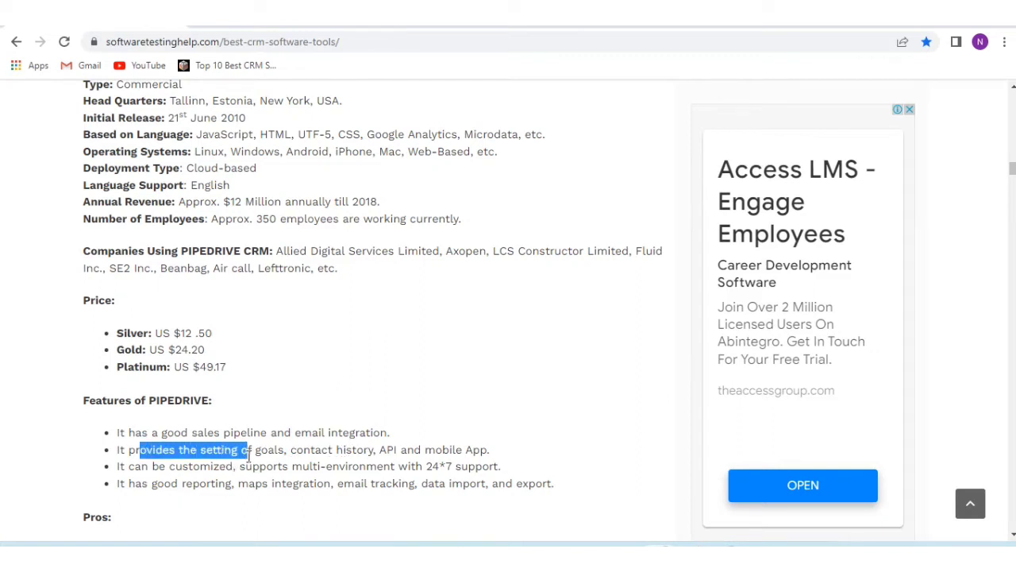
left_click_drag(246, 450, 288, 449)
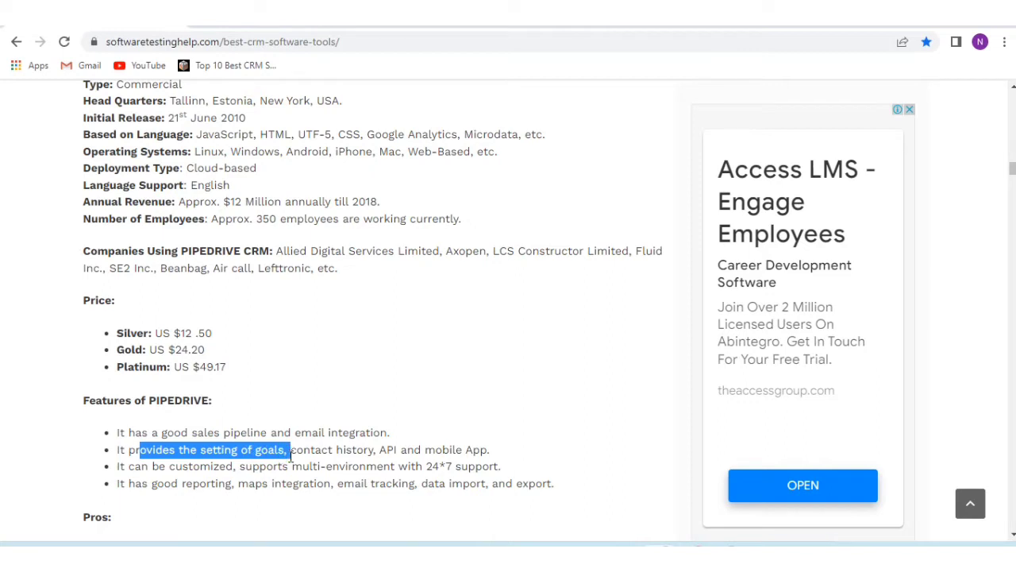
mouse_move(514, 463)
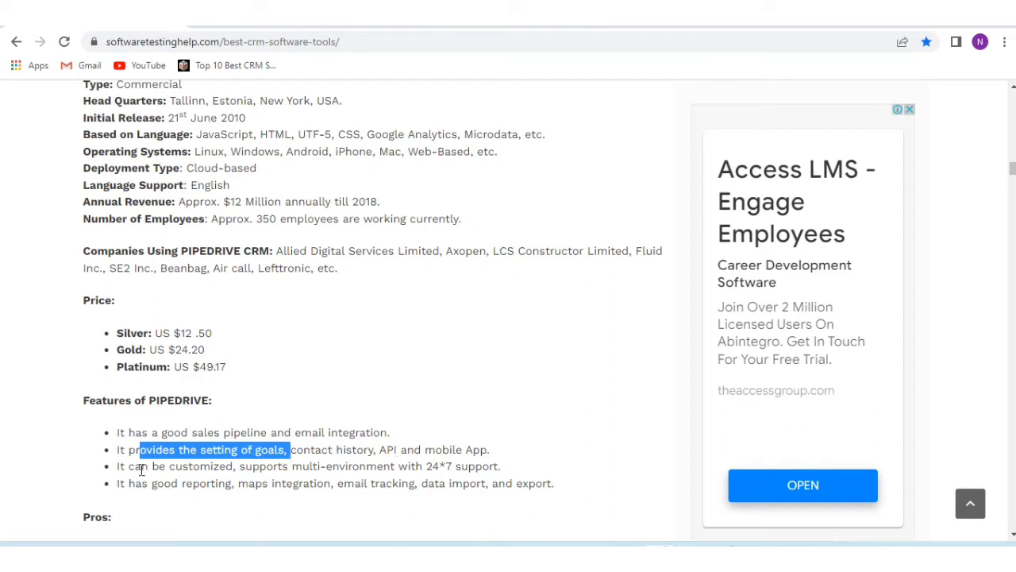
Highlight the customization, multi-environment and good reporting feature phrases, moving toward pros and cons
left_click_drag(139, 449, 323, 466)
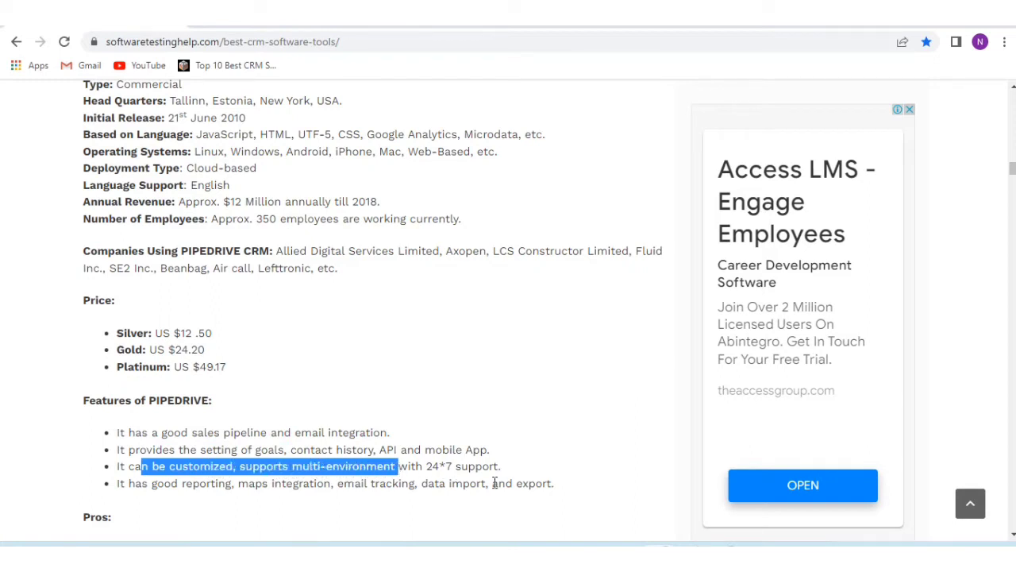
mouse_move(511, 497)
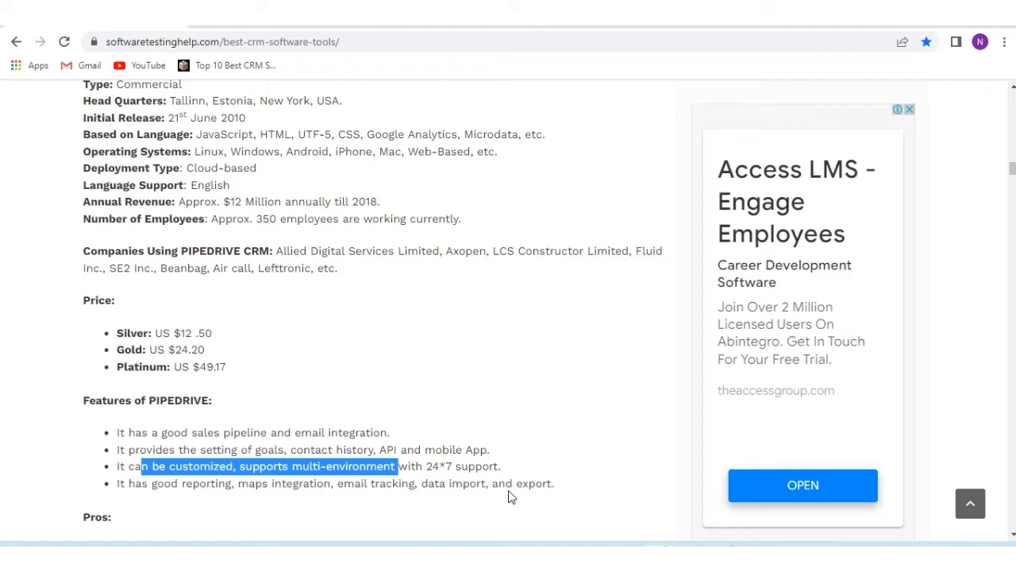
left_click(143, 483)
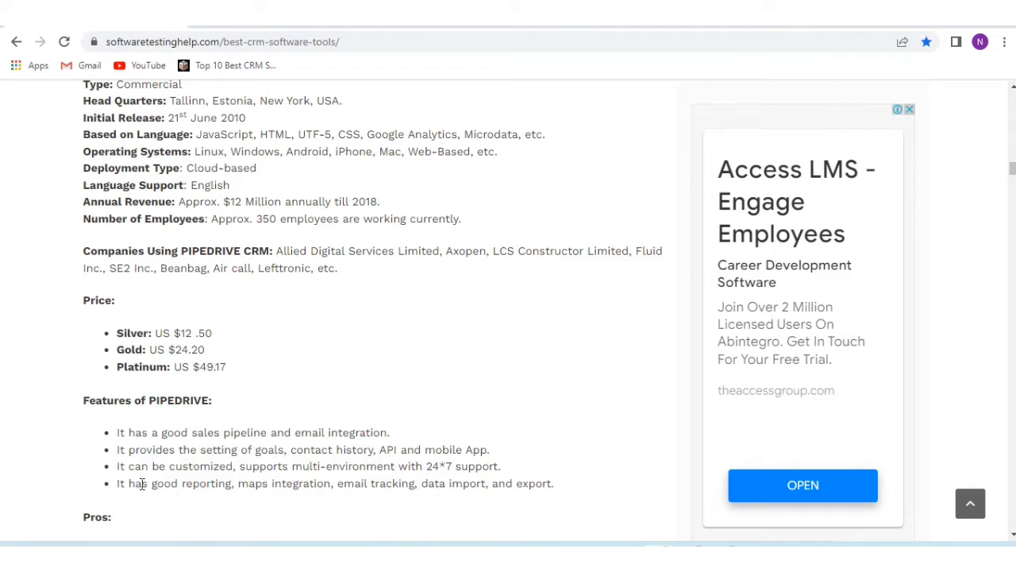
left_click_drag(135, 483, 258, 483)
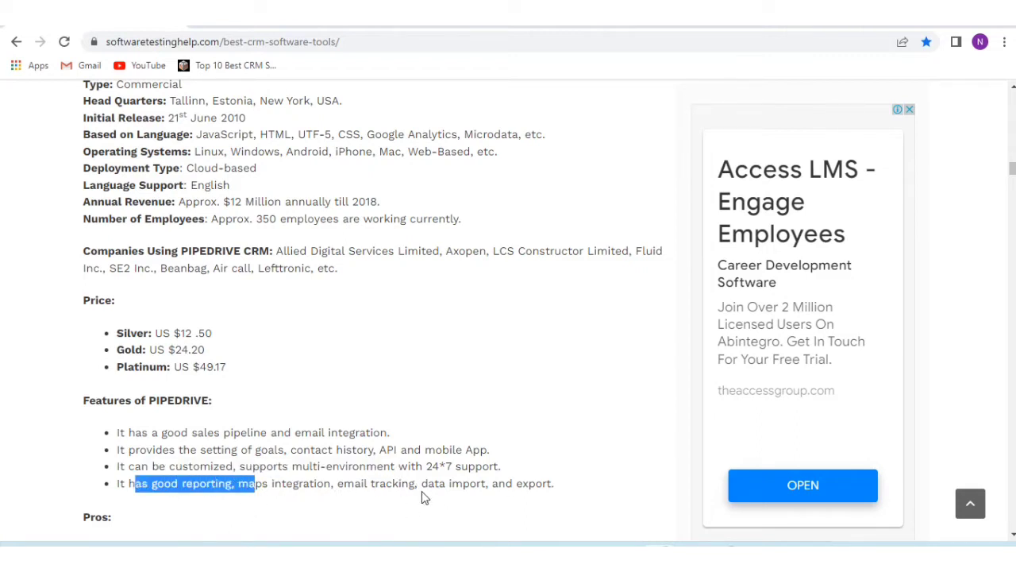
mouse_move(522, 504)
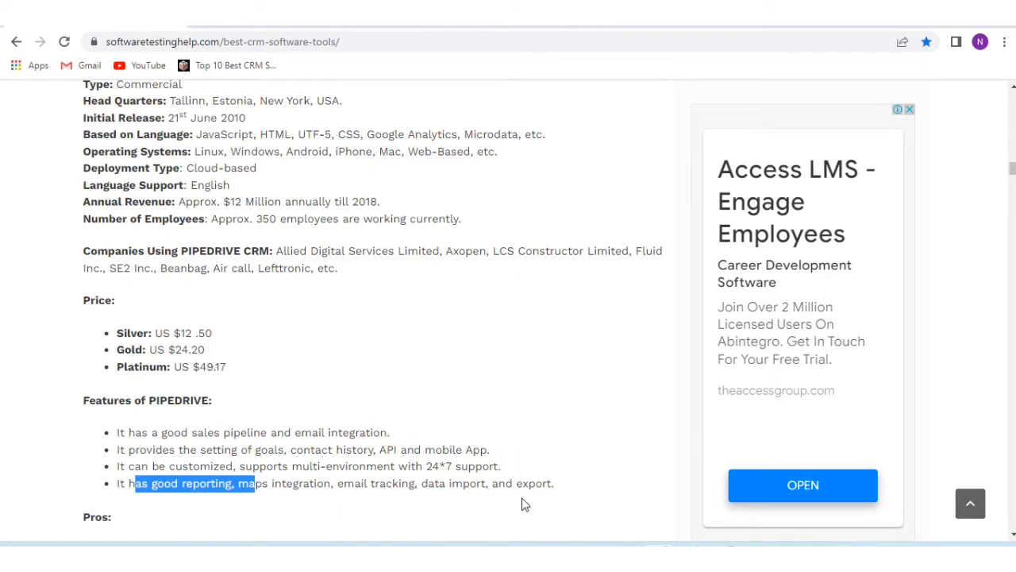
scroll("down", 3)
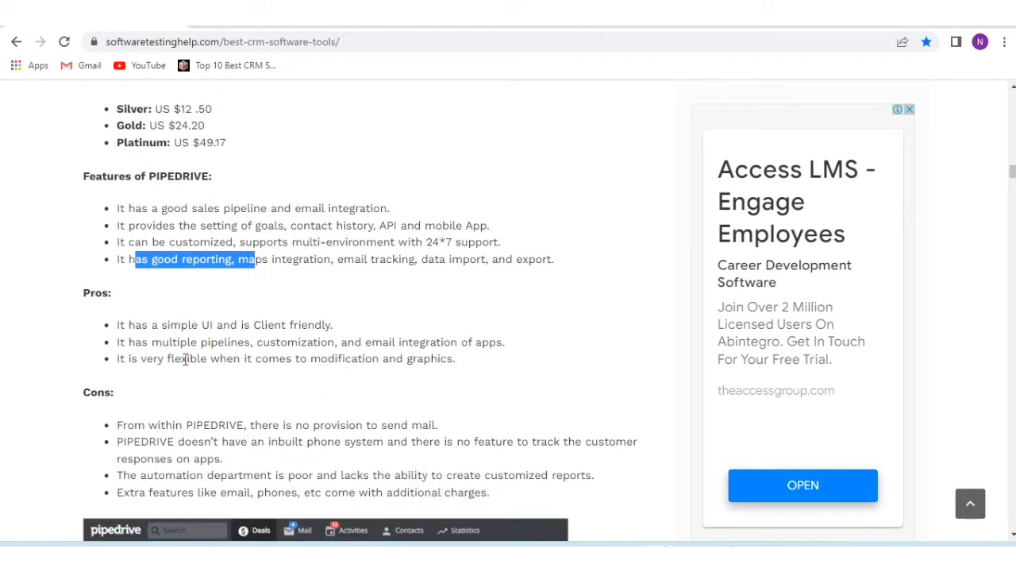
mouse_move(162, 347)
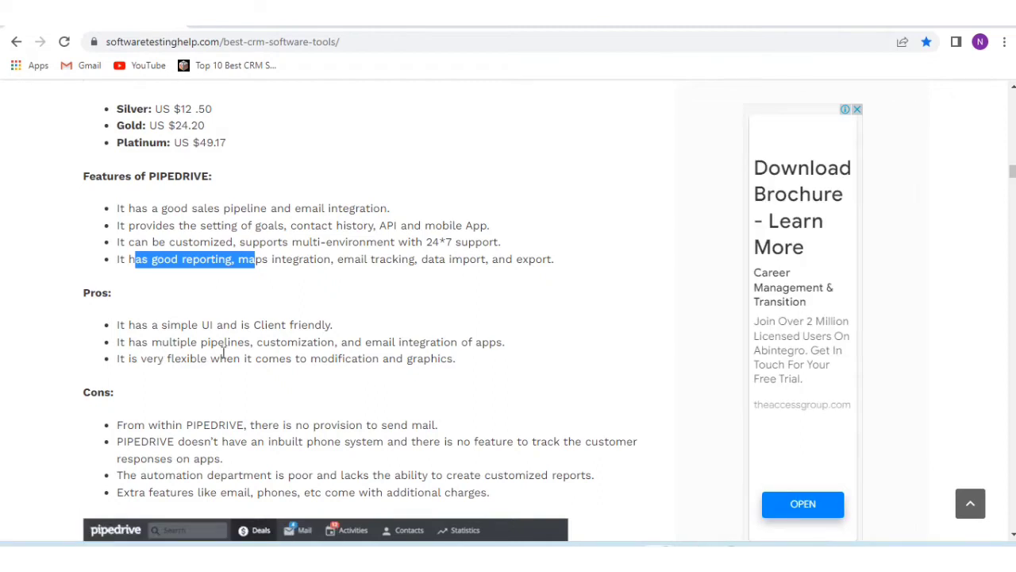
mouse_move(449, 349)
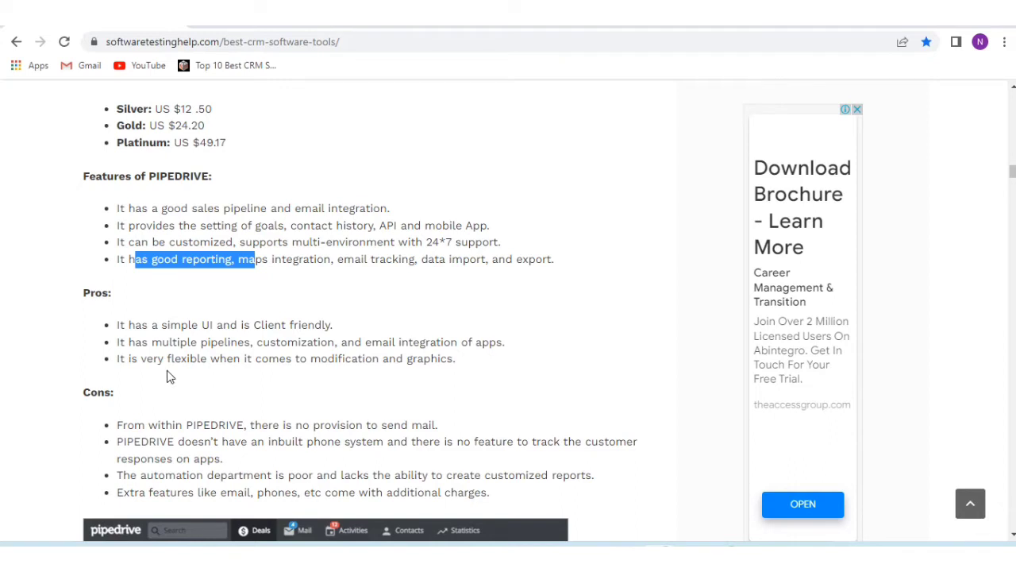
mouse_move(264, 378)
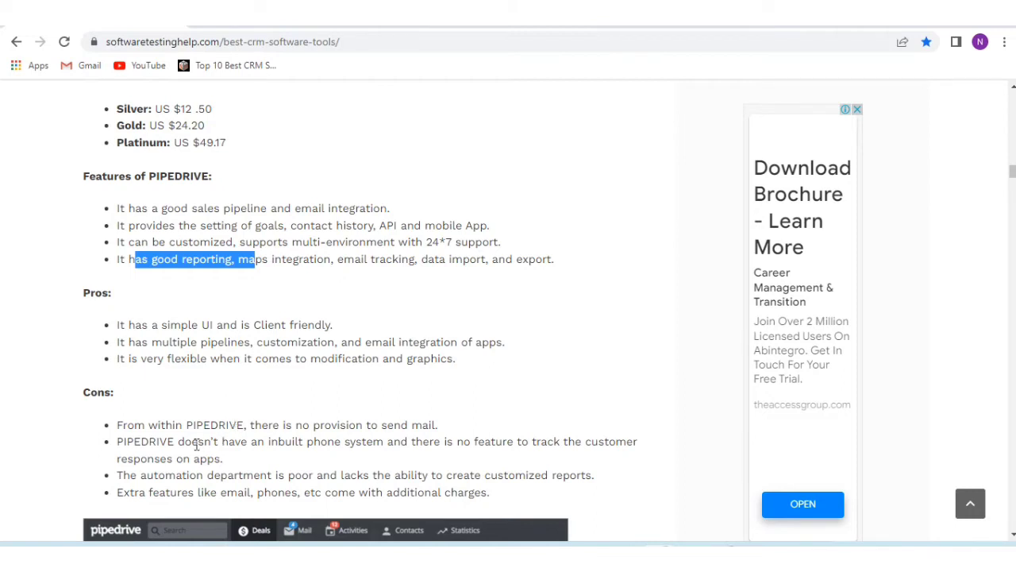
mouse_move(235, 431)
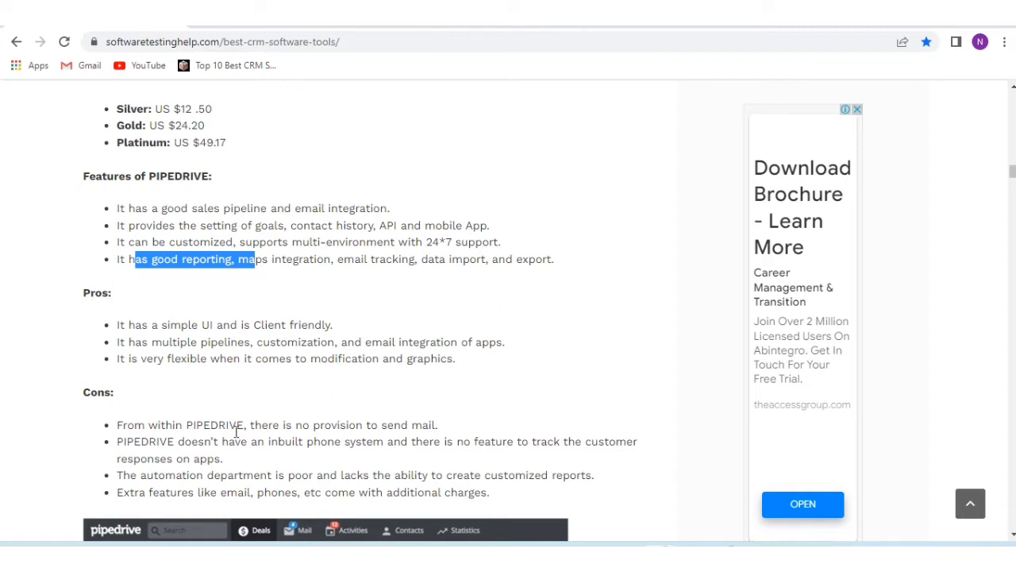
mouse_move(220, 442)
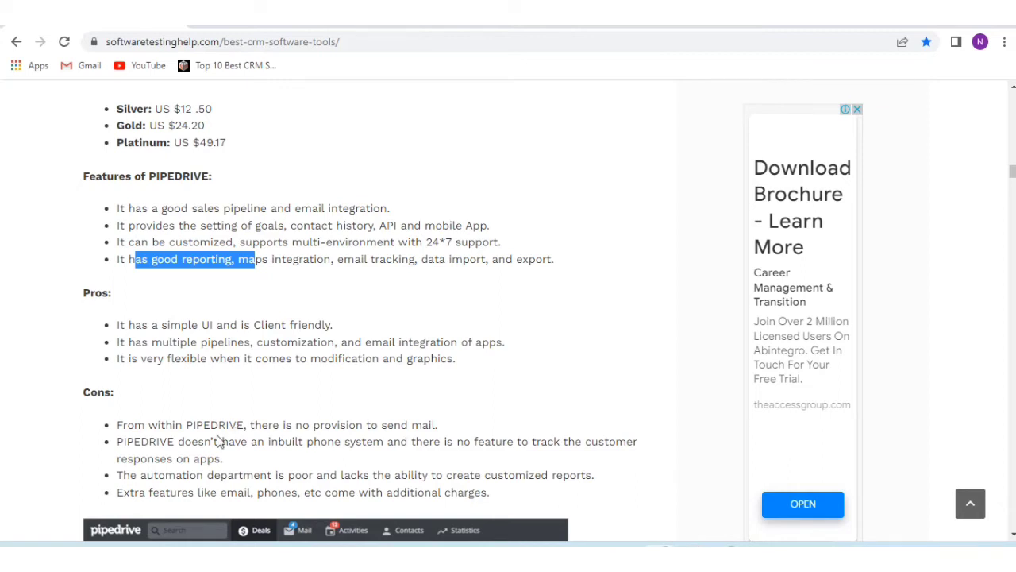
mouse_move(379, 466)
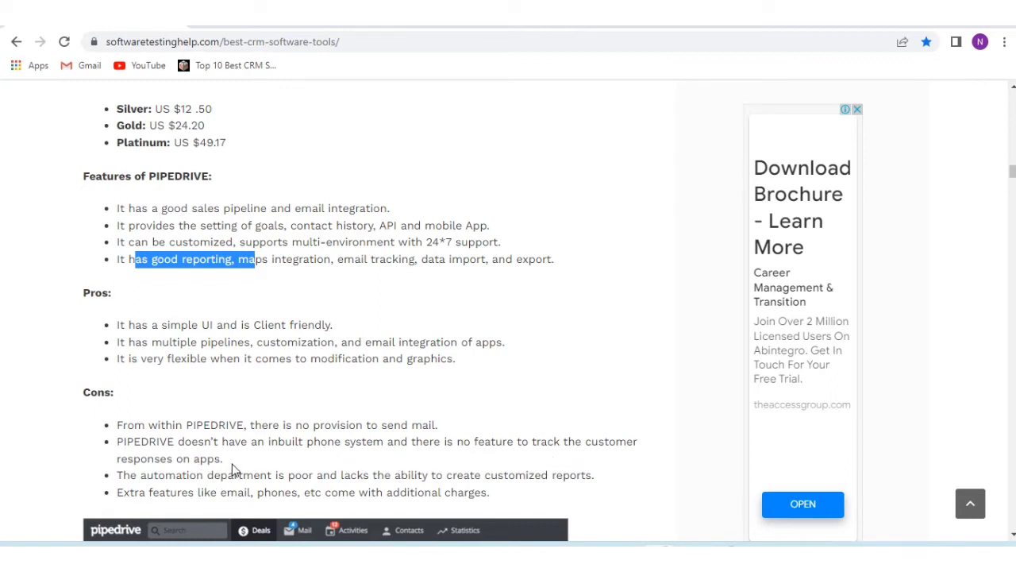
mouse_move(286, 482)
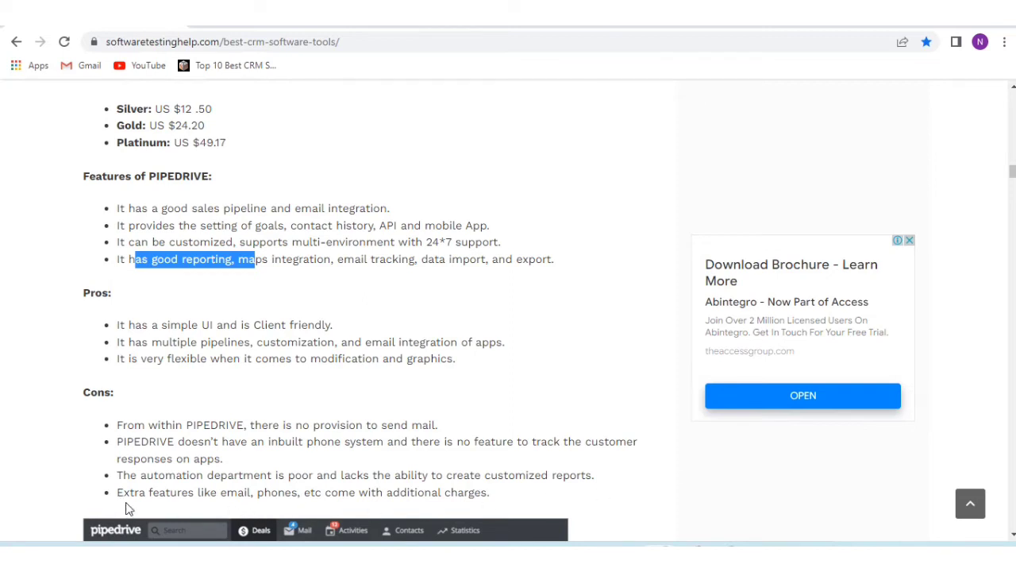
mouse_move(462, 494)
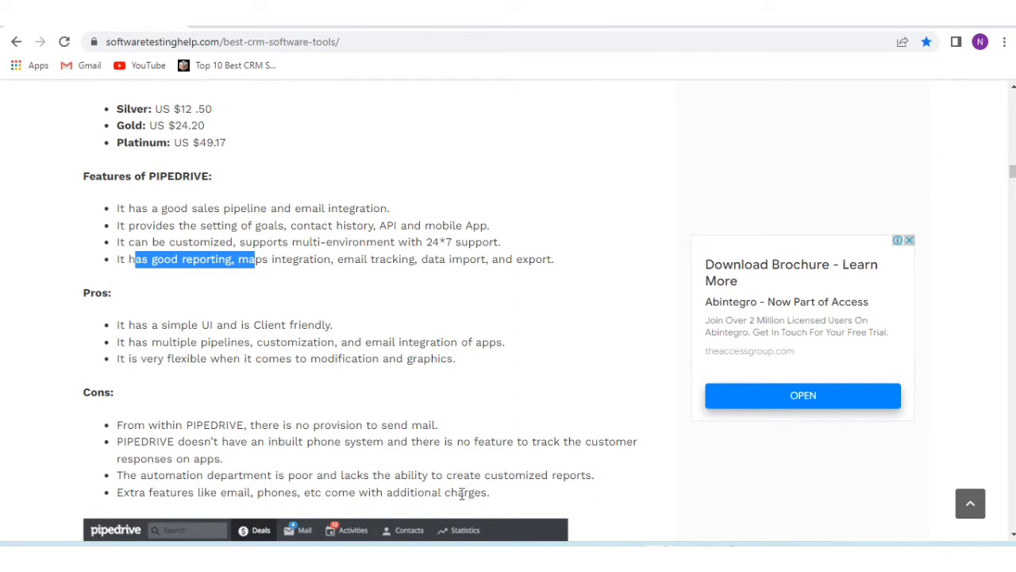
Scroll past Pipedrive's Pros and Cons lists toward the deals pipeline screenshot
scroll("down", 3)
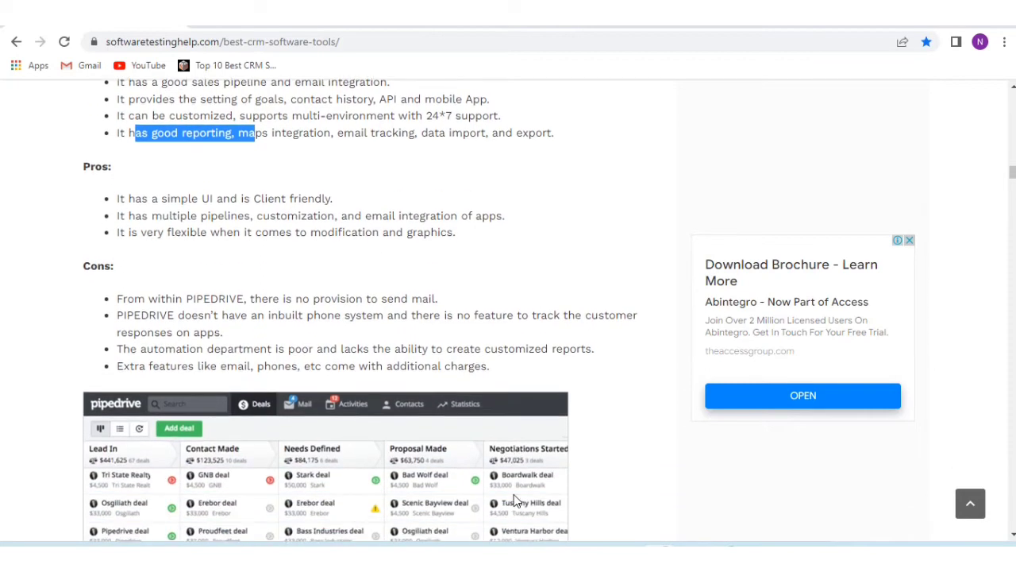
Scroll below the Pipedrive screenshot and follow the 'Visit Pipedrive Website' link
scroll("down", 3)
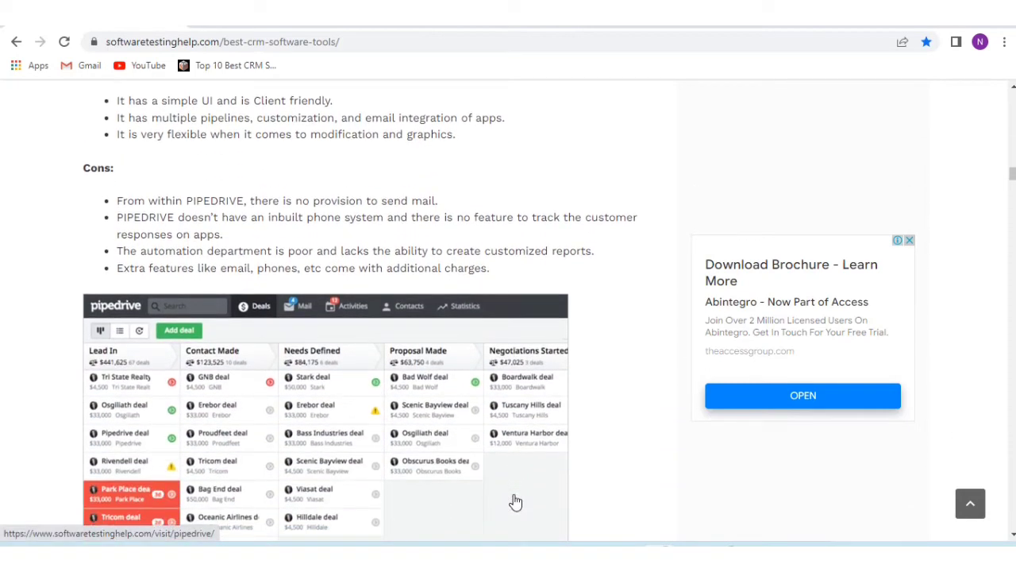
scroll("down", 3)
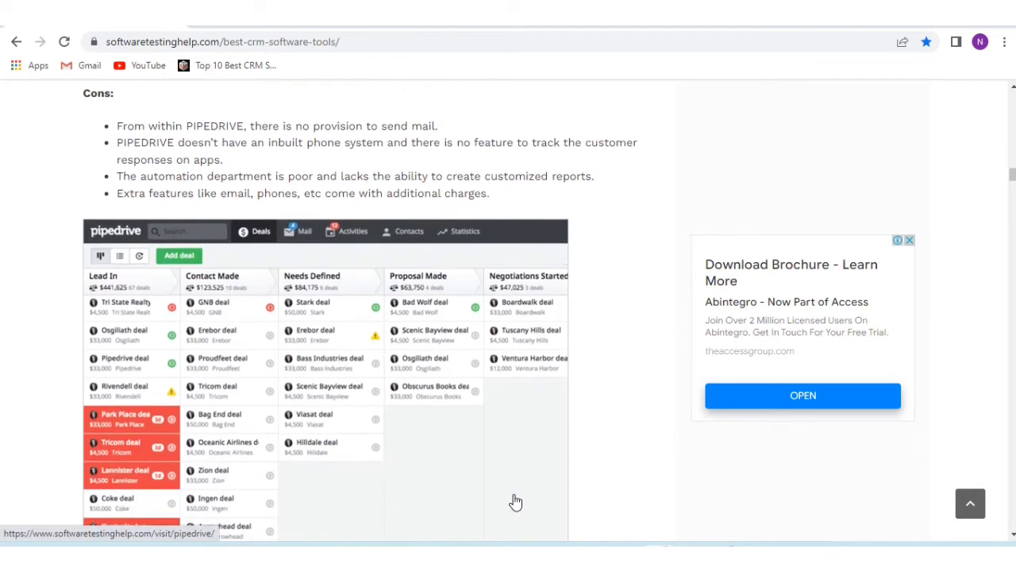
scroll("down", 3)
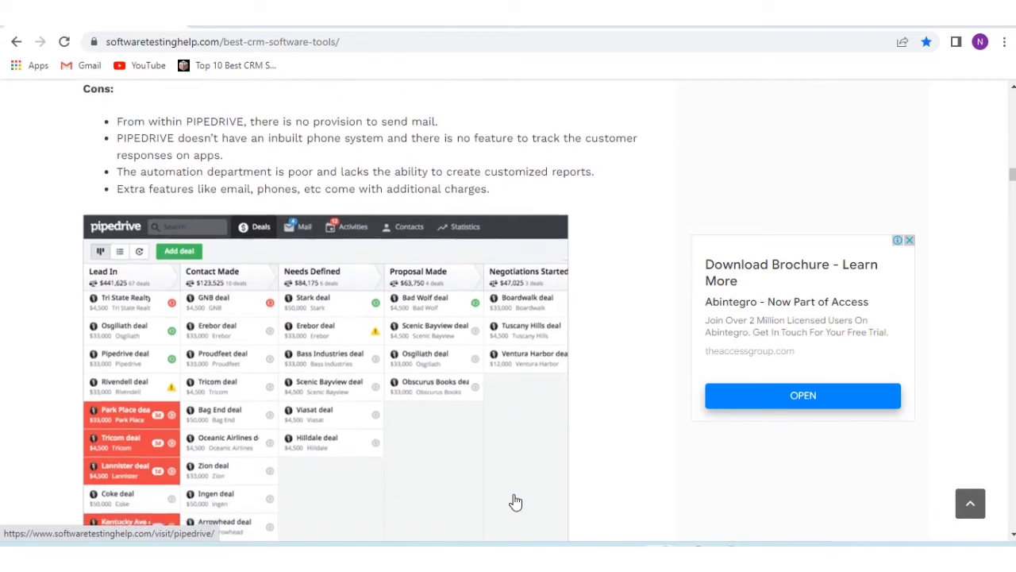
scroll("down", 3)
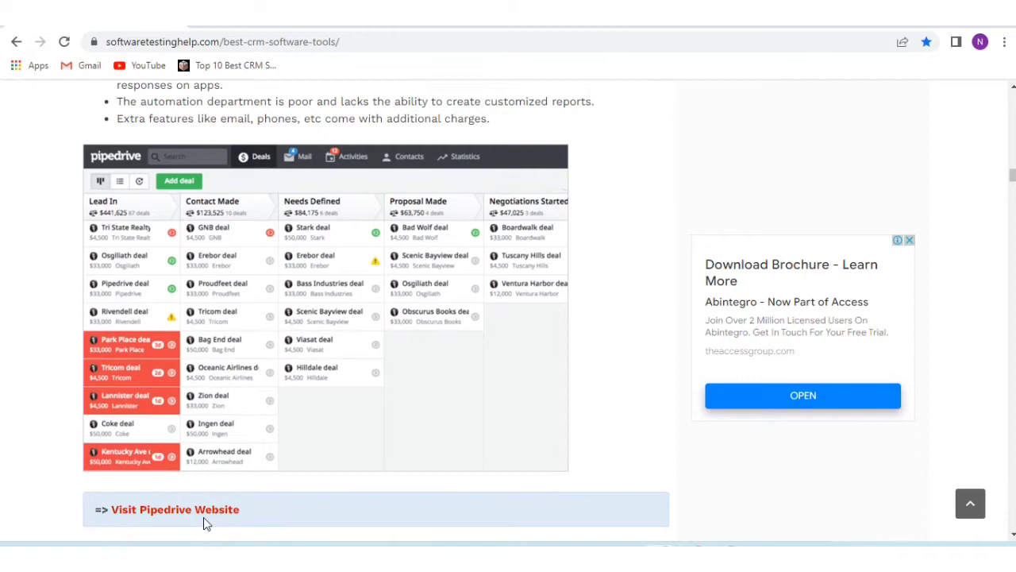
mouse_move(199, 516)
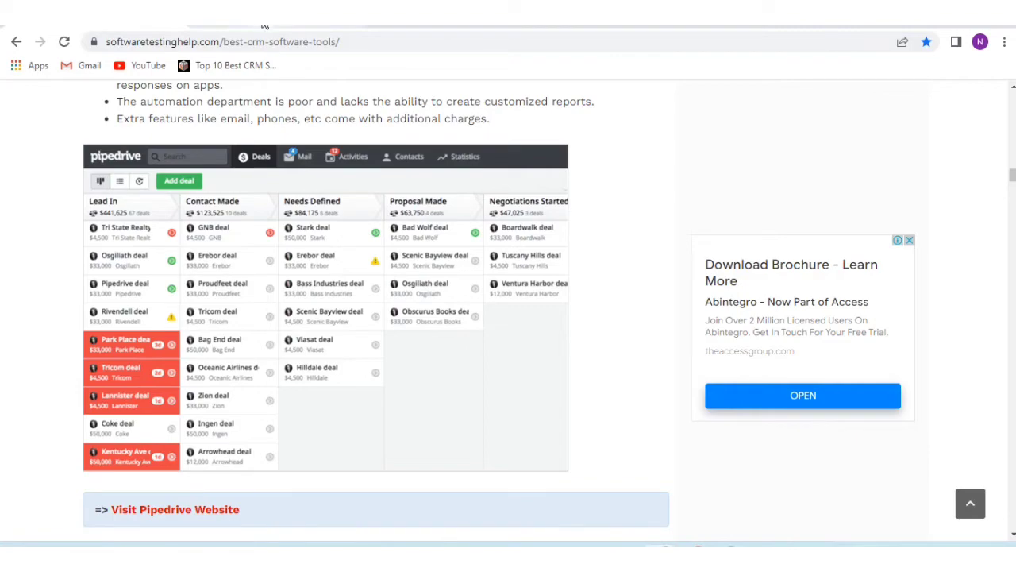
left_click(175, 509)
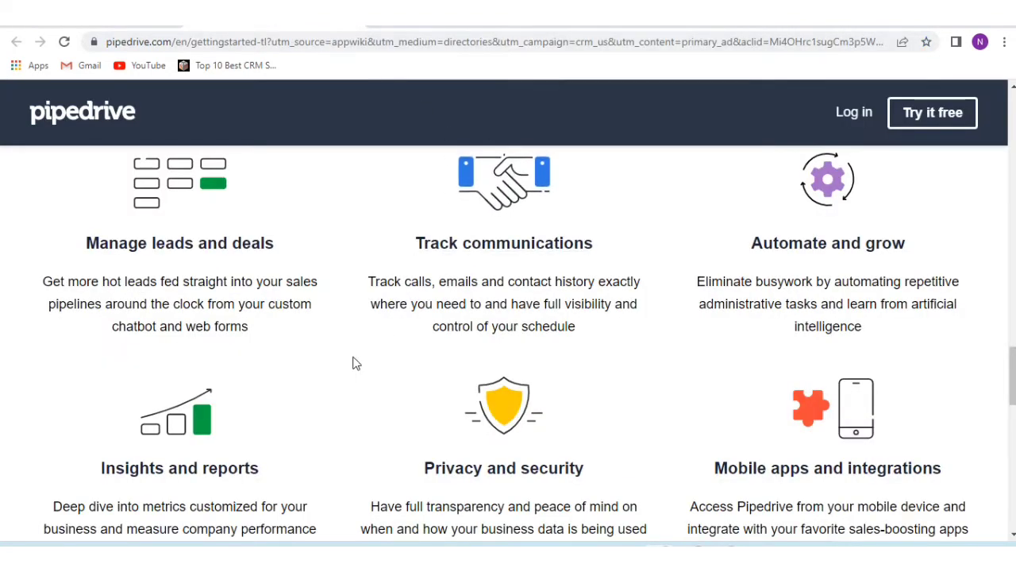
Scroll to 'How to use Pipedrive in 4 steps', past pipeline-stage setup to step 2
scroll("down", 3)
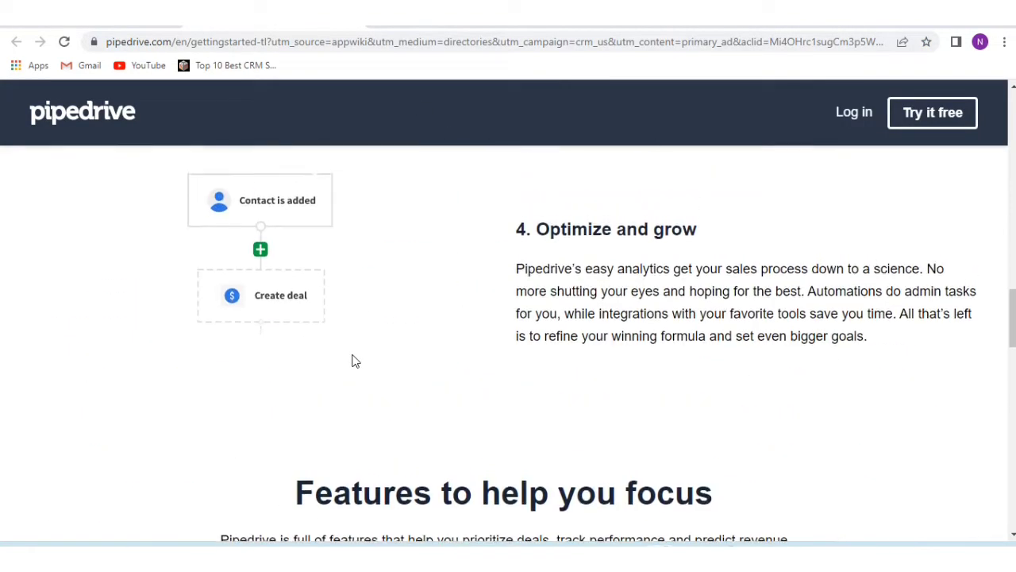
scroll("up", 3)
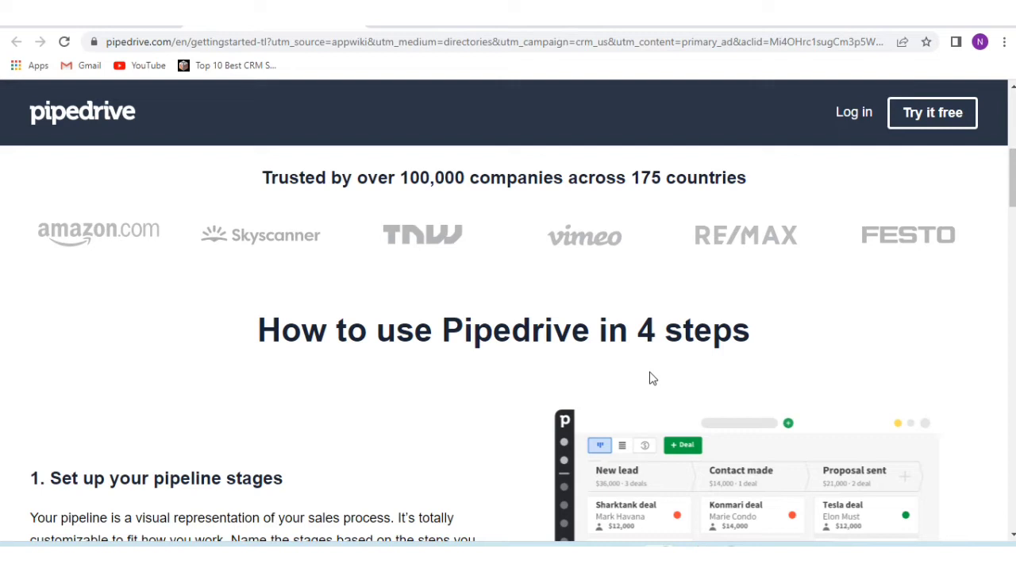
mouse_move(467, 200)
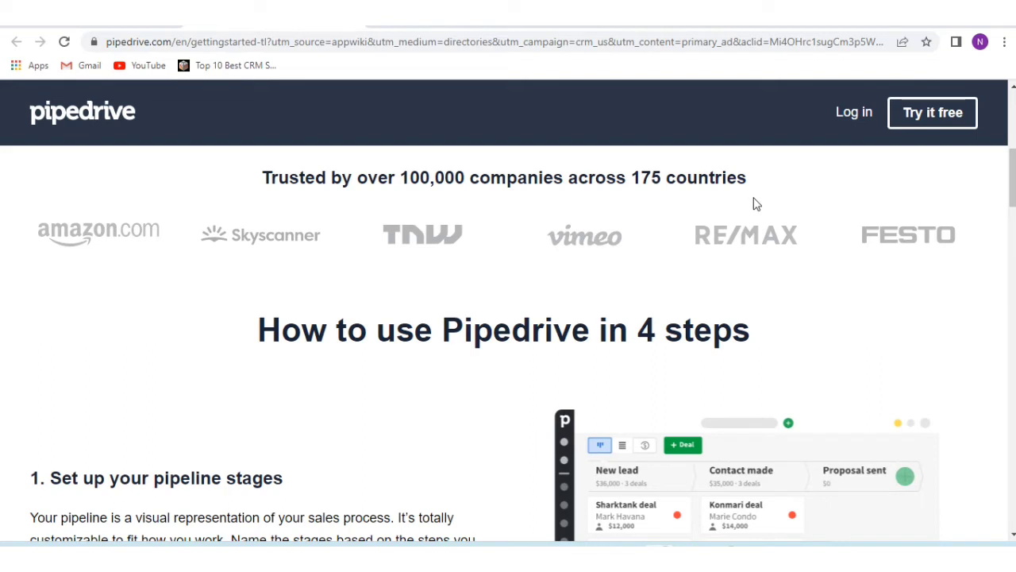
scroll("down", 3)
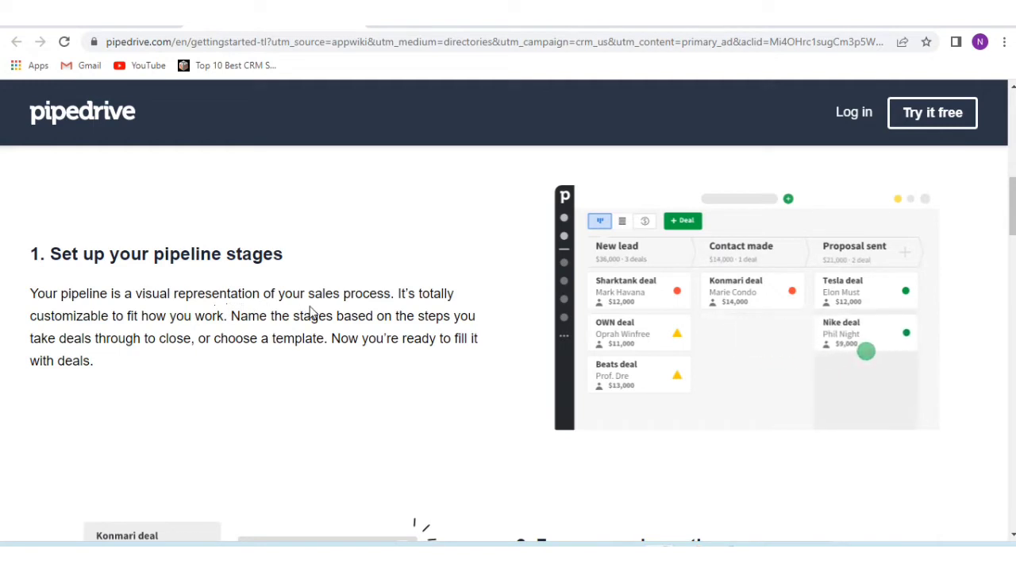
mouse_move(117, 331)
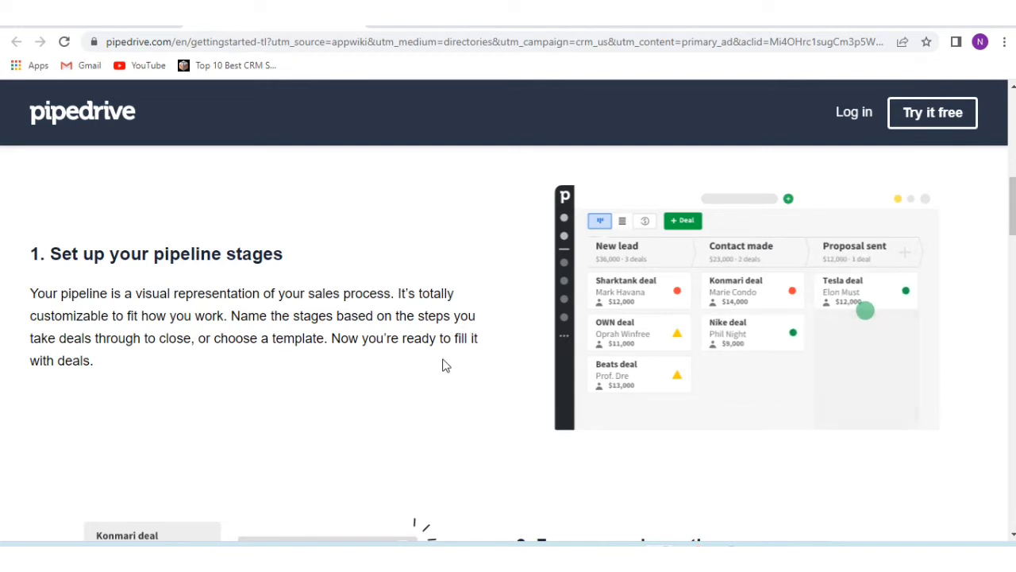
scroll("down", 3)
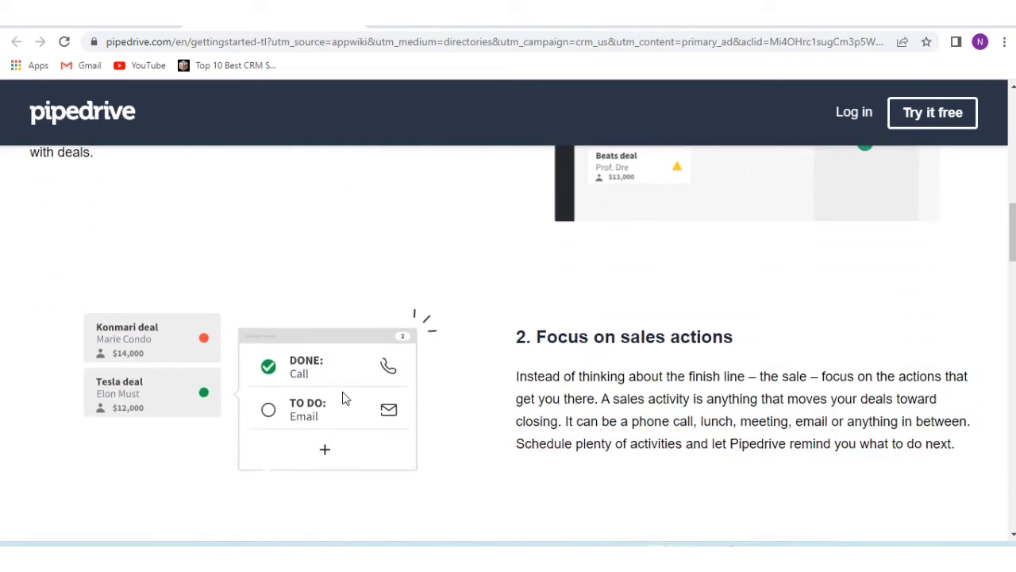
Scroll through 'Focus on sales actions' and 'Track progress towards goals' to step 4, optimize and grow
scroll("down", 3)
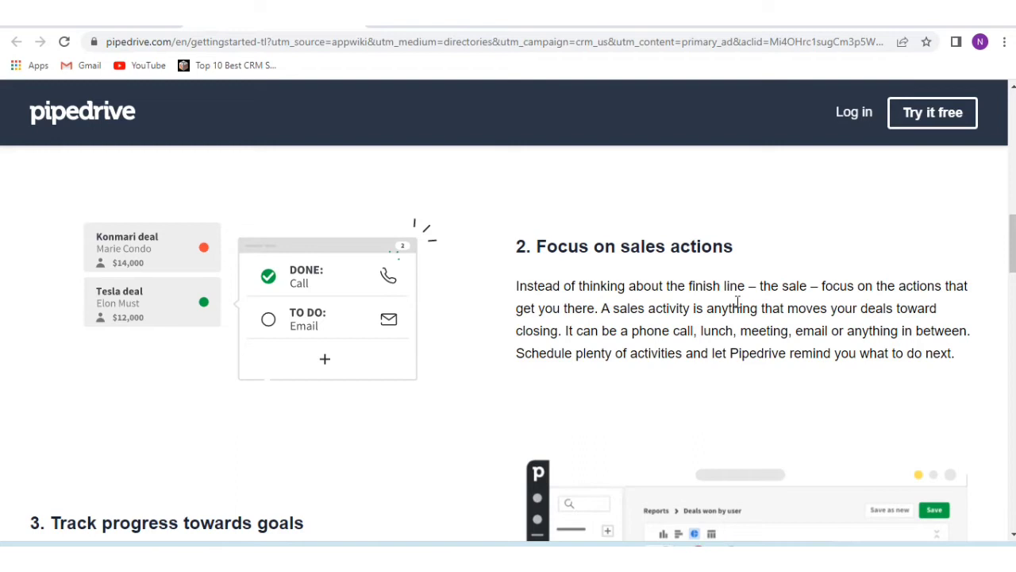
mouse_move(630, 334)
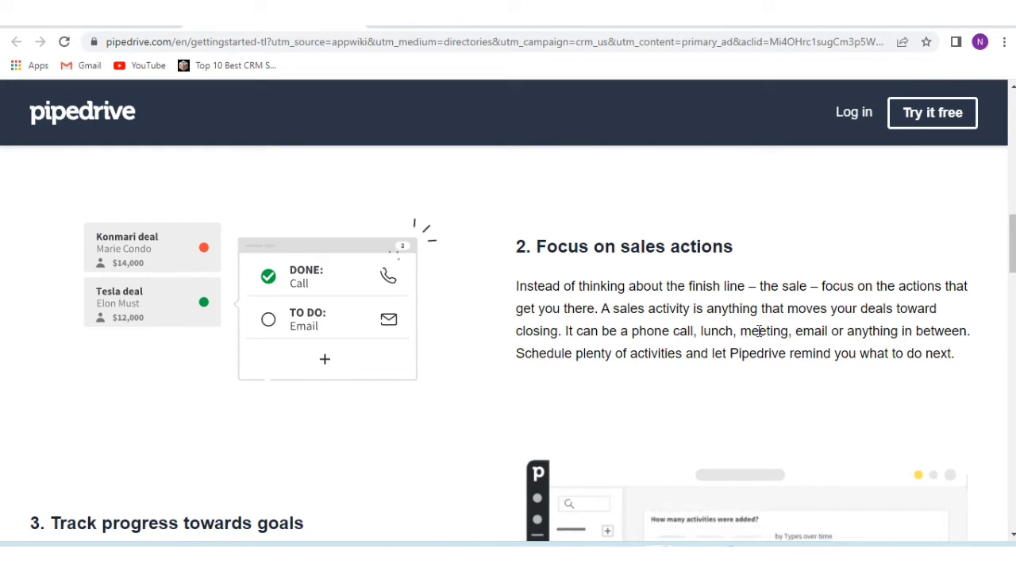
mouse_move(620, 343)
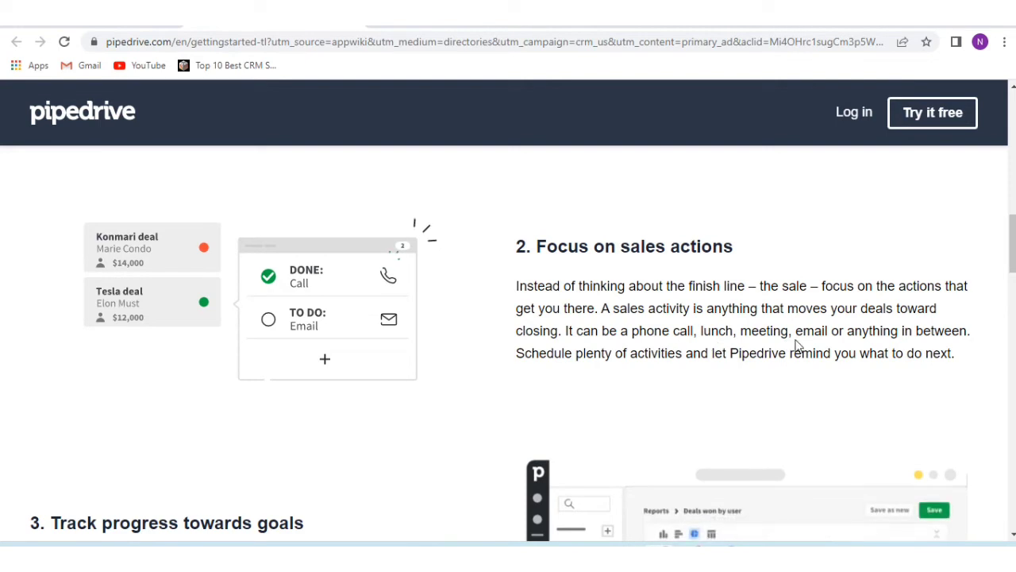
mouse_move(572, 383)
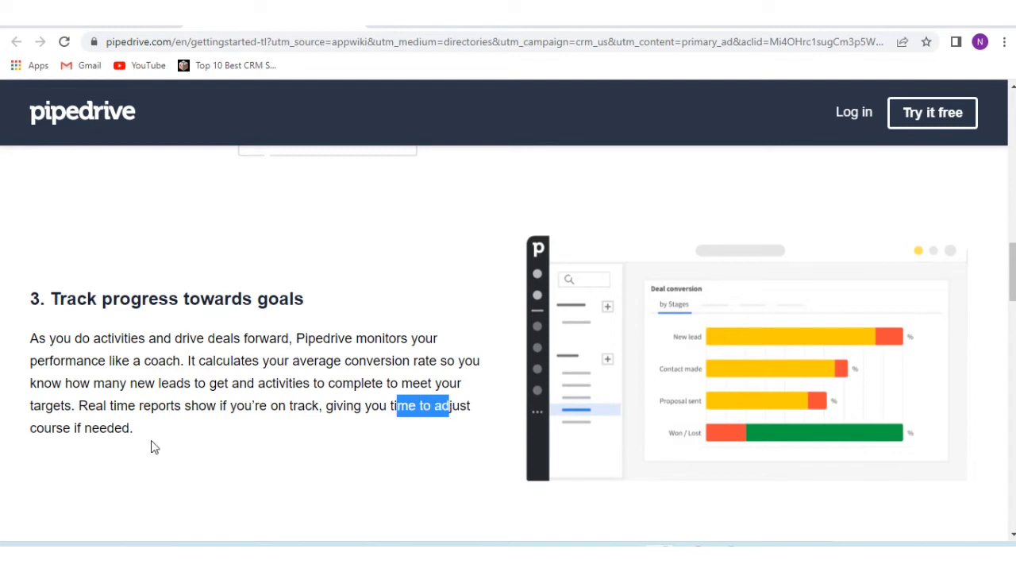
scroll("down", 3)
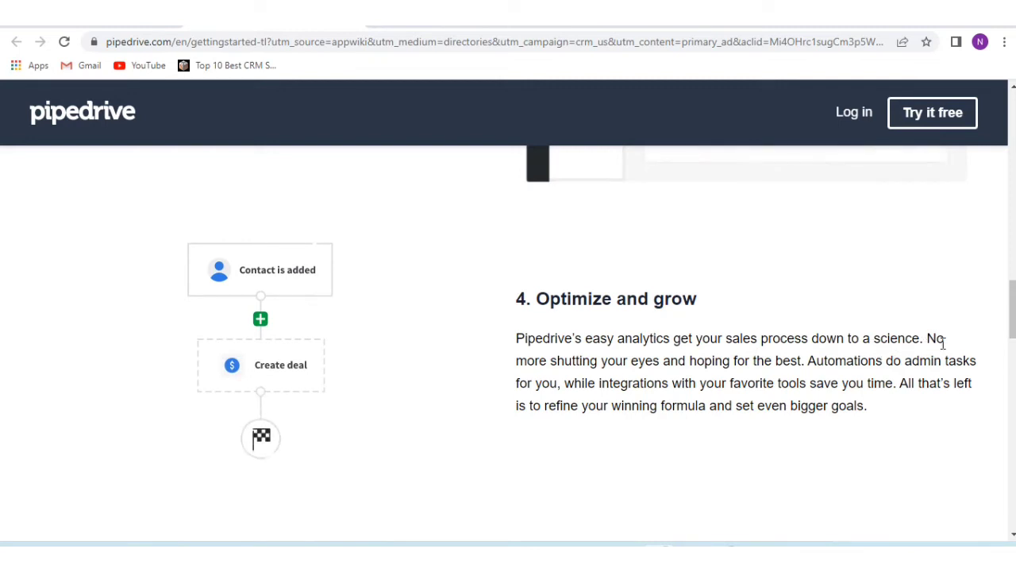
mouse_move(712, 379)
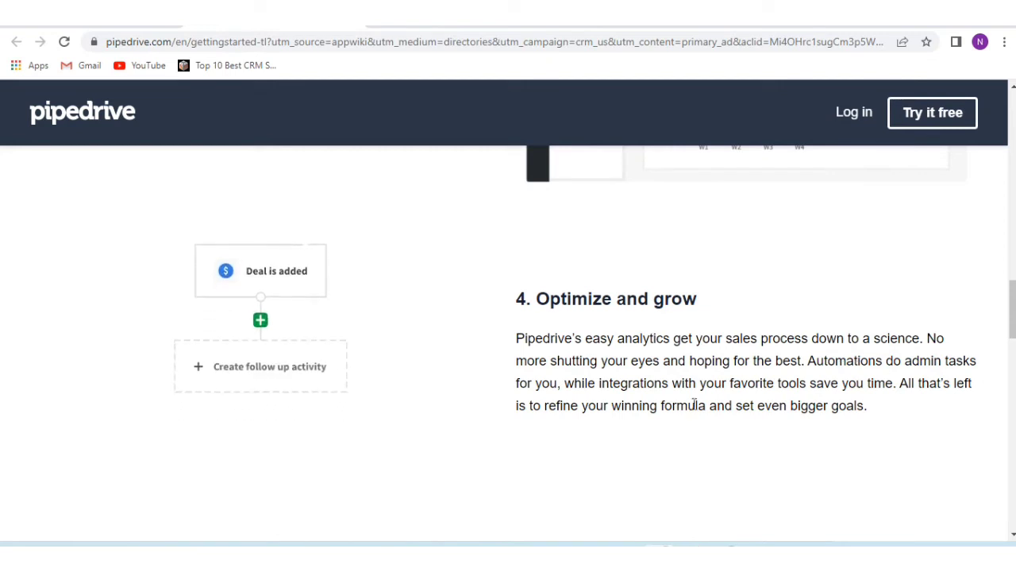
Scroll past the six 'Features to help you focus' cards to 'Over 3,000 reviews & ratings'
scroll("down", 3)
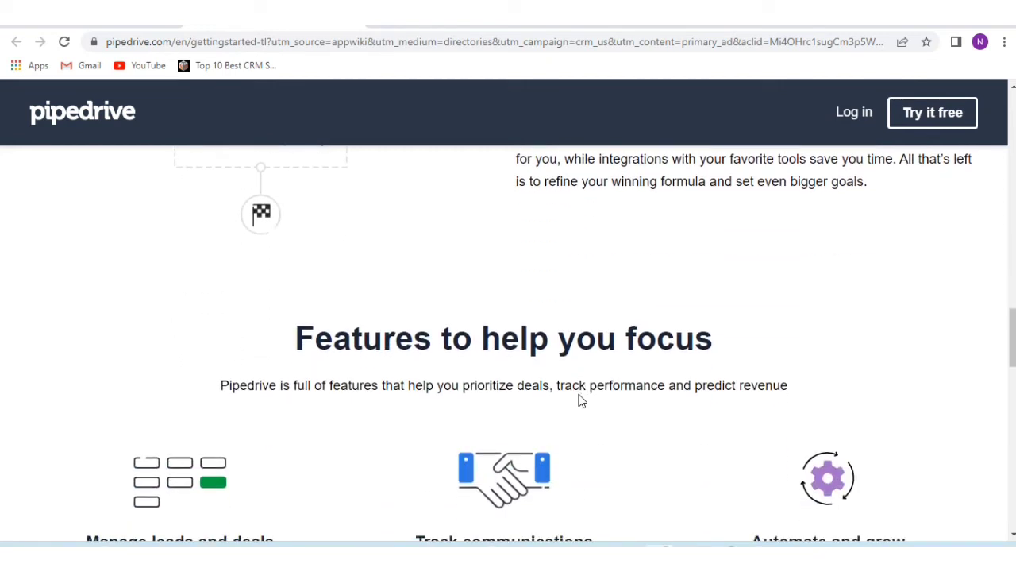
scroll("down", 3)
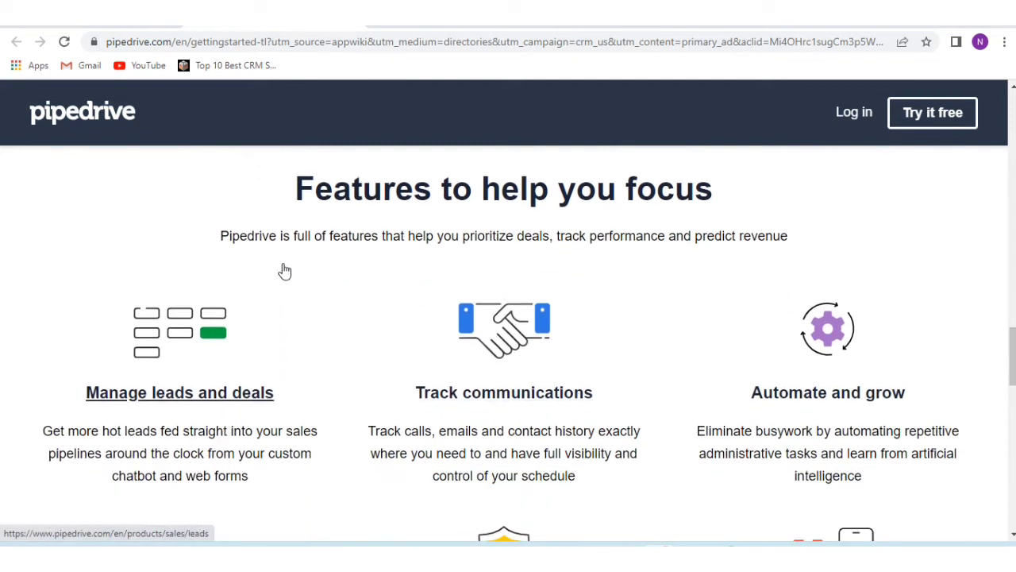
mouse_move(490, 274)
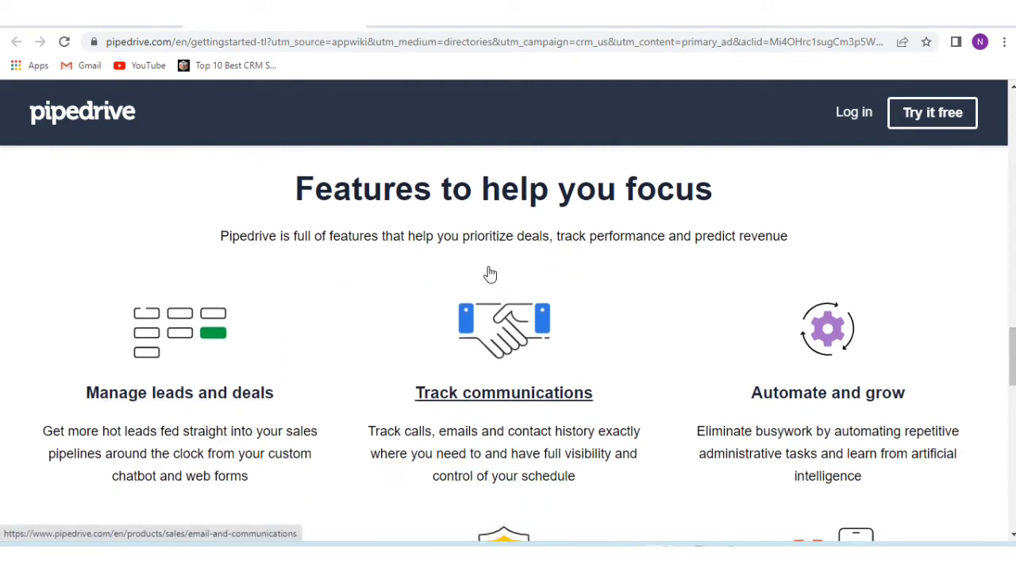
mouse_move(645, 269)
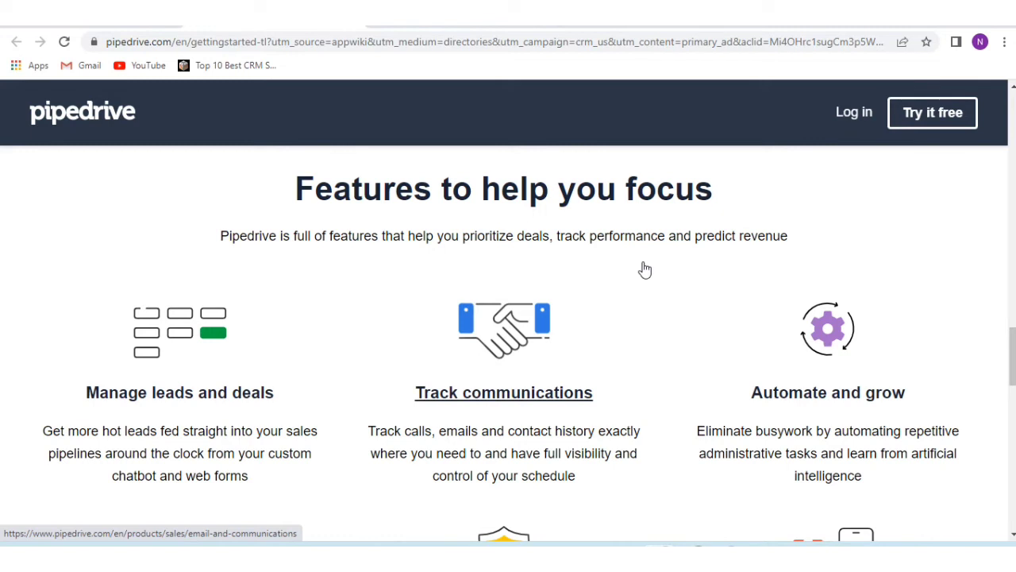
mouse_move(393, 406)
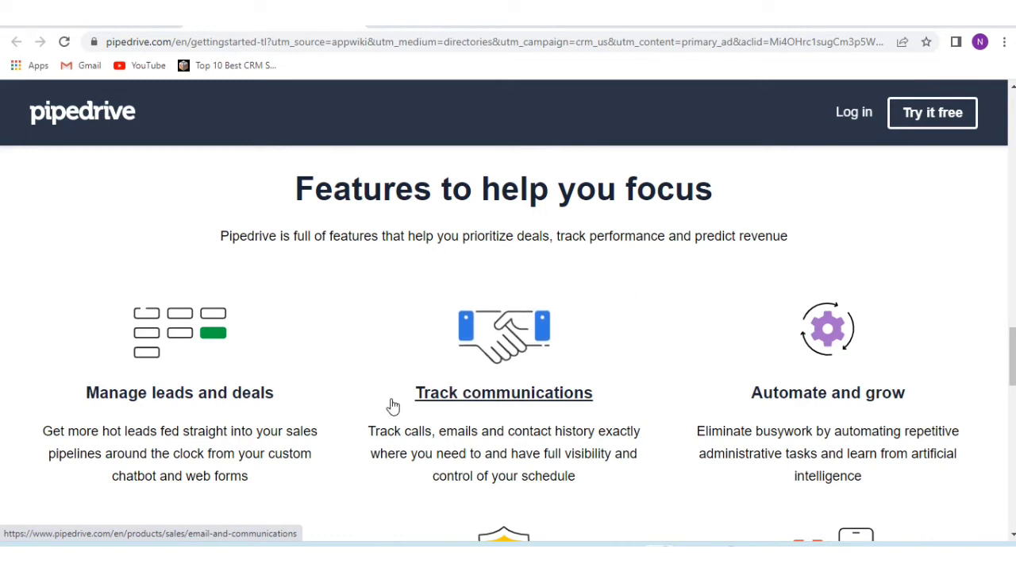
scroll("down", 3)
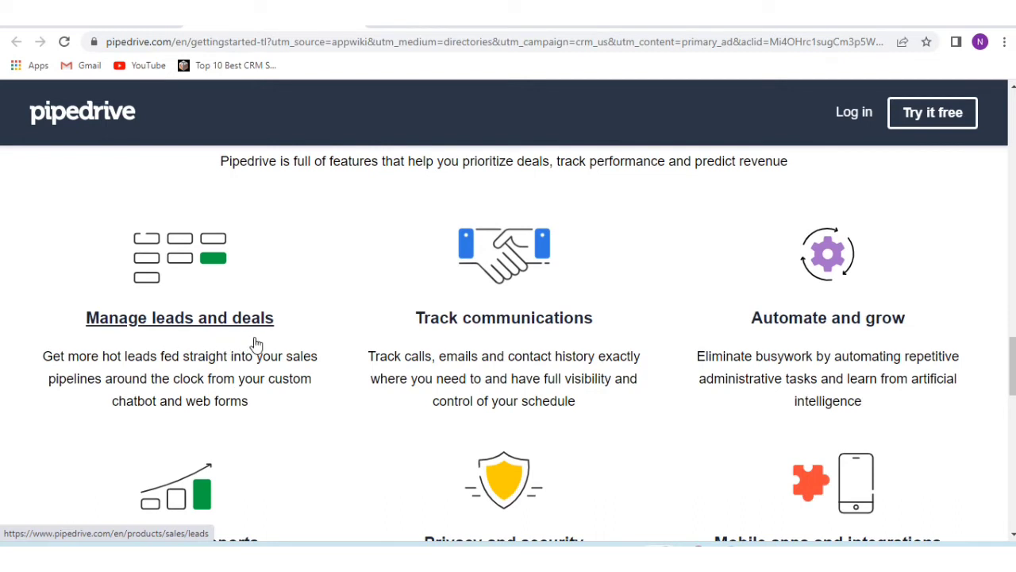
mouse_move(503, 317)
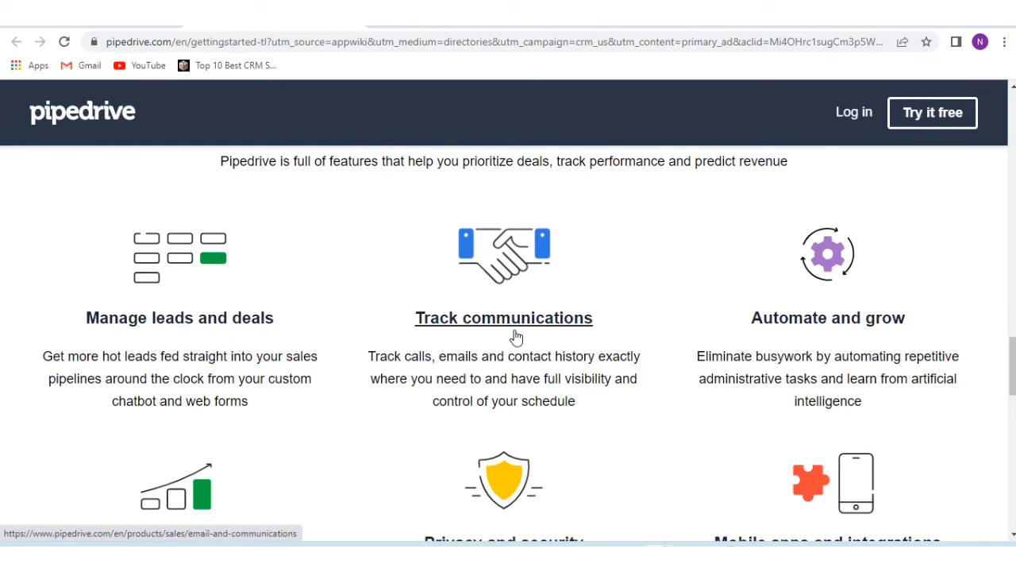
mouse_move(660, 342)
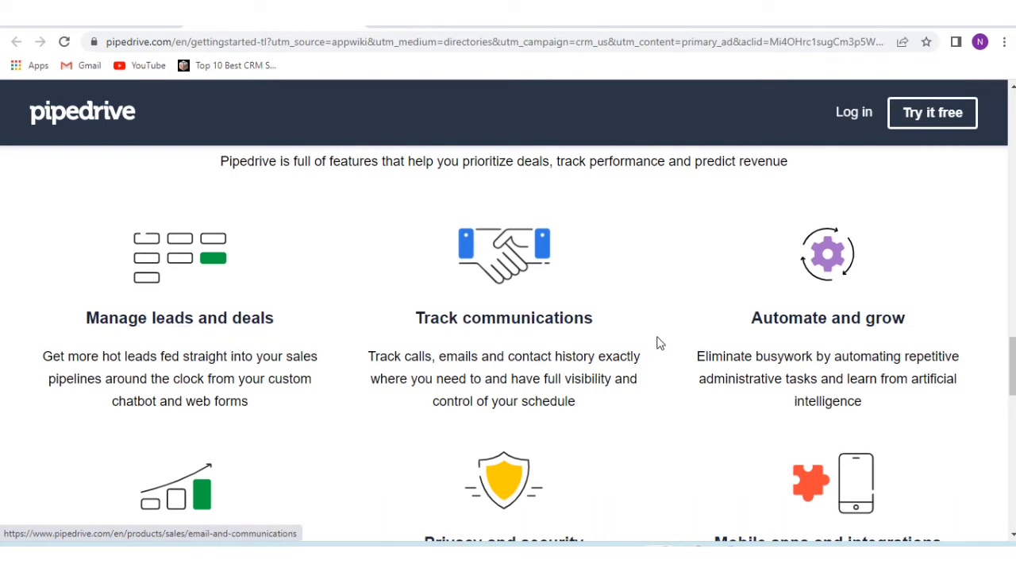
scroll("down", 3)
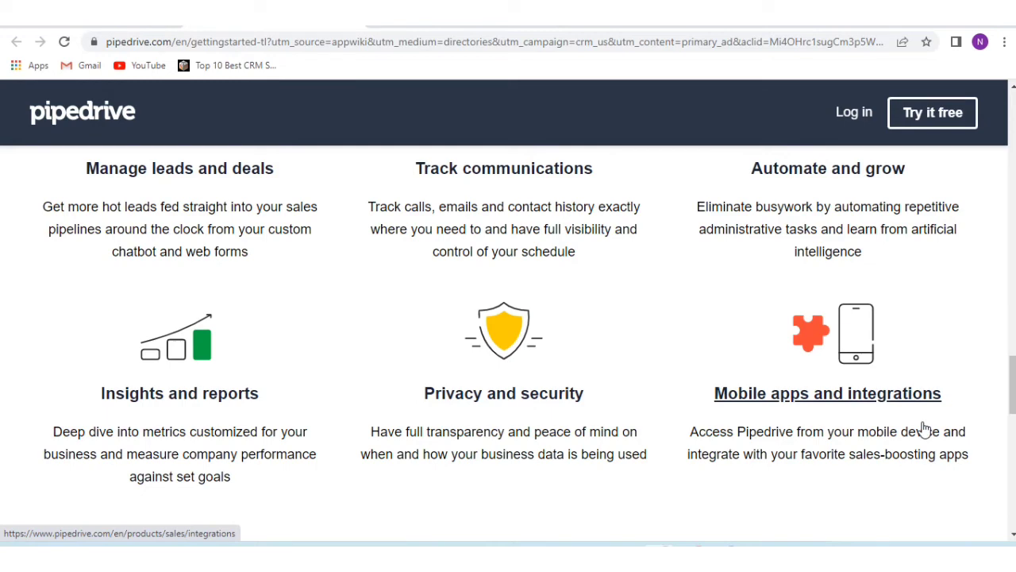
scroll("down", 3)
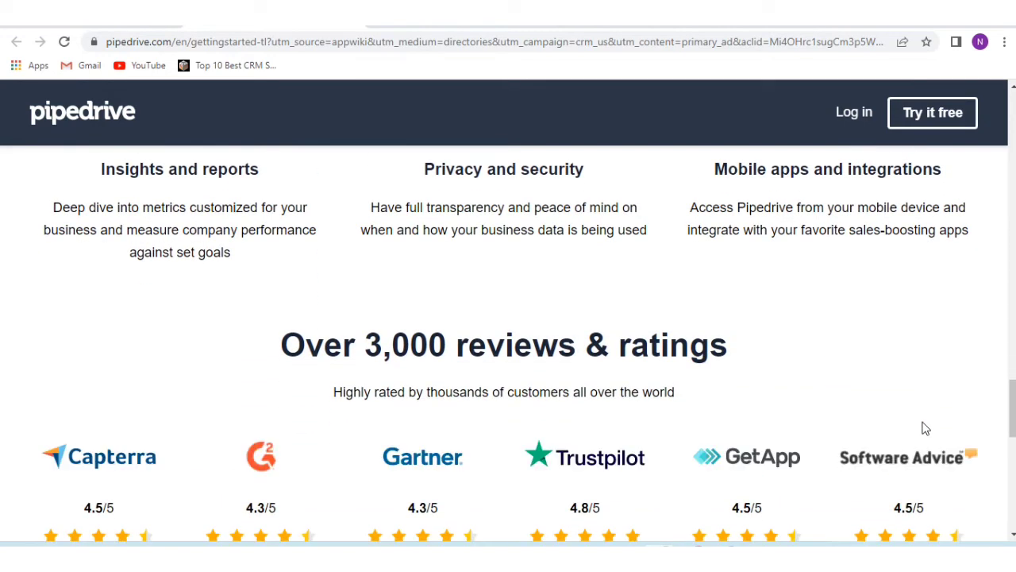
scroll("down", 3)
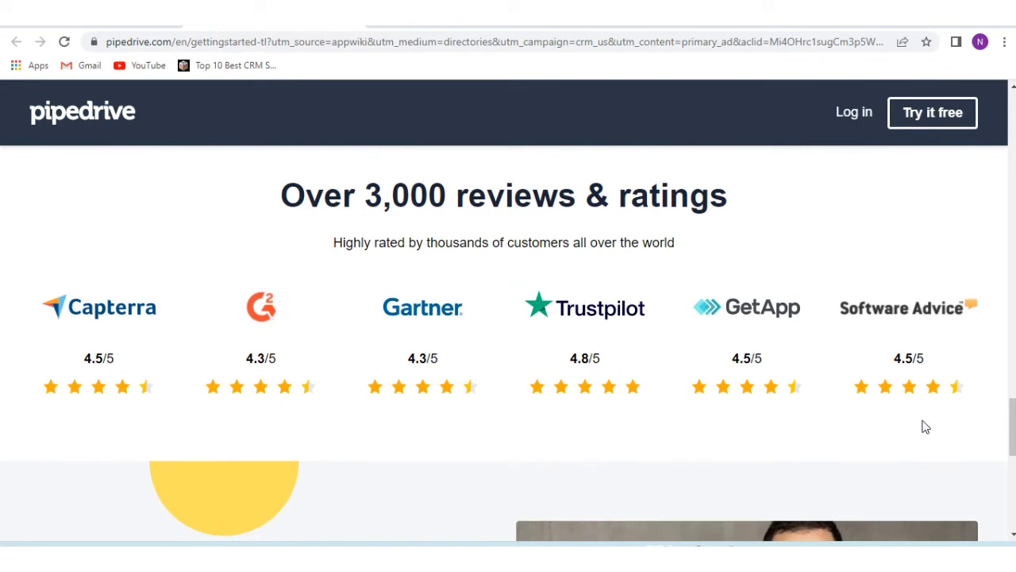
mouse_move(552, 283)
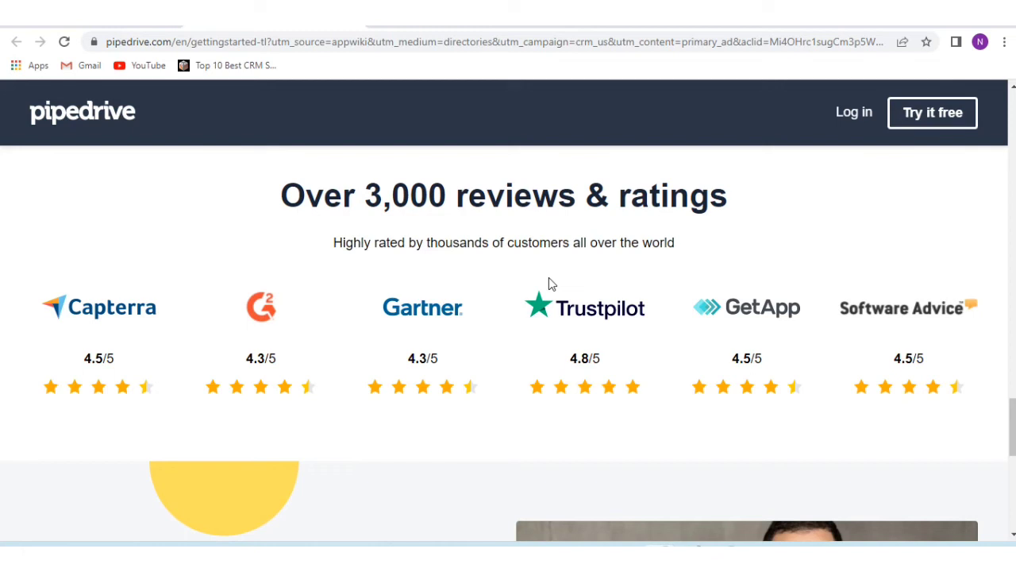
mouse_move(407, 394)
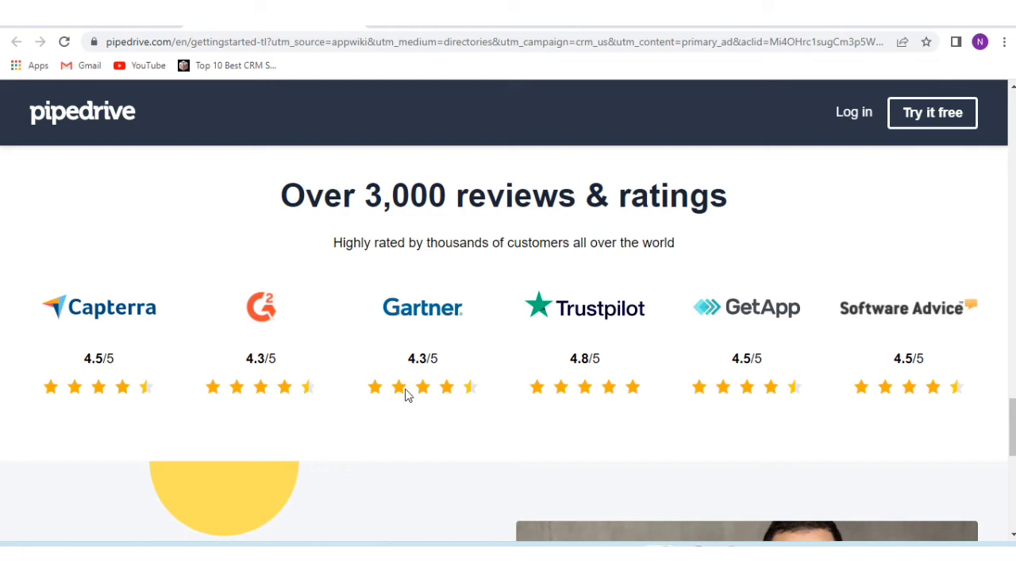
Scroll past the review-site ratings and the 'Get started free' 14-day trial pitch to the footer
scroll("down", 3)
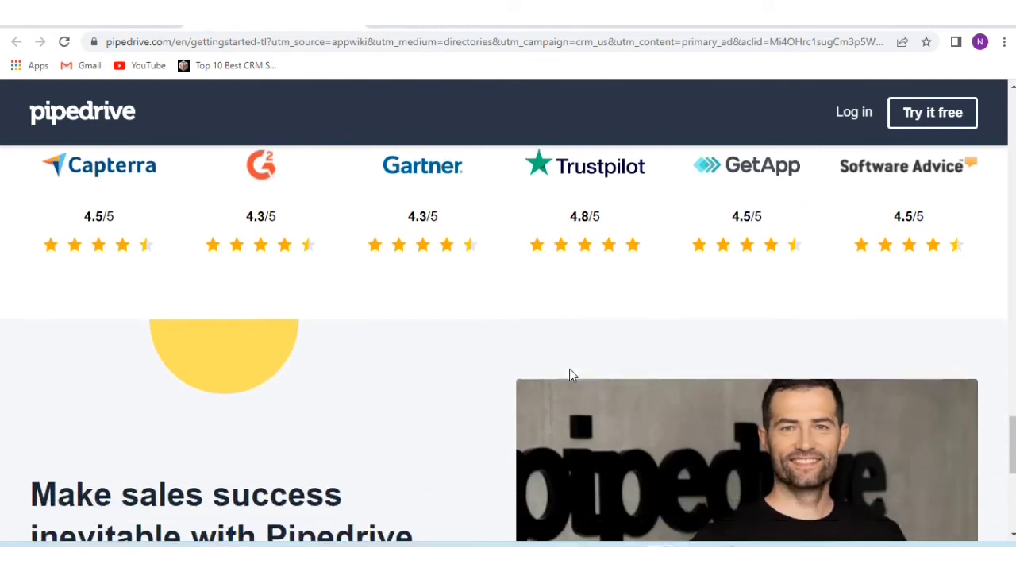
scroll("down", 3)
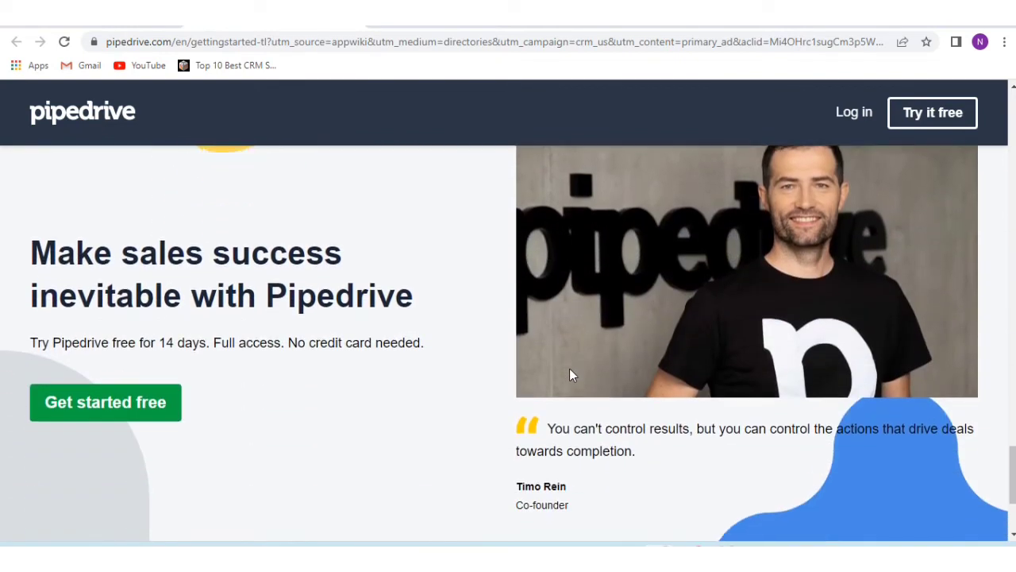
scroll("down", 3)
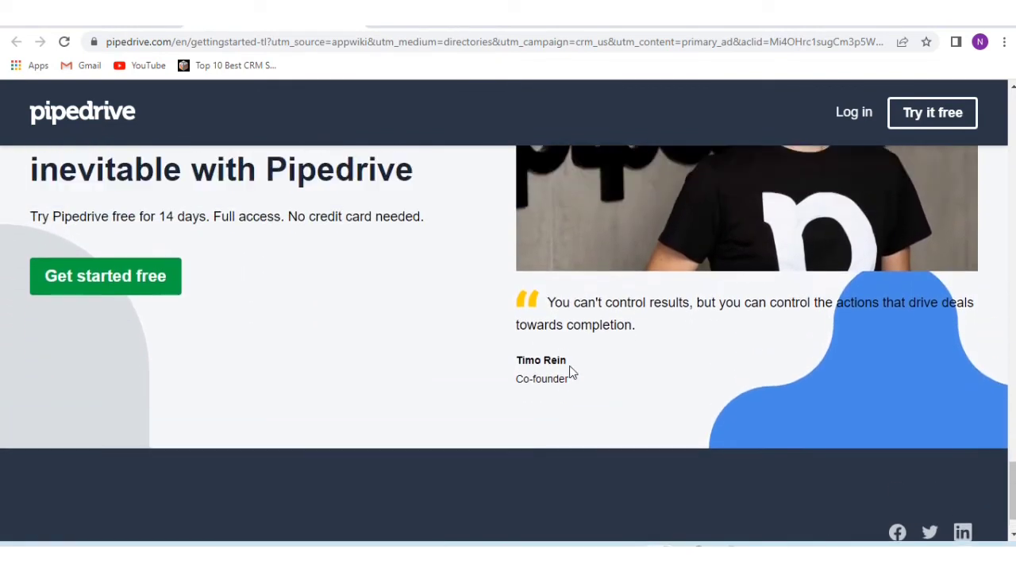
scroll("down", 3)
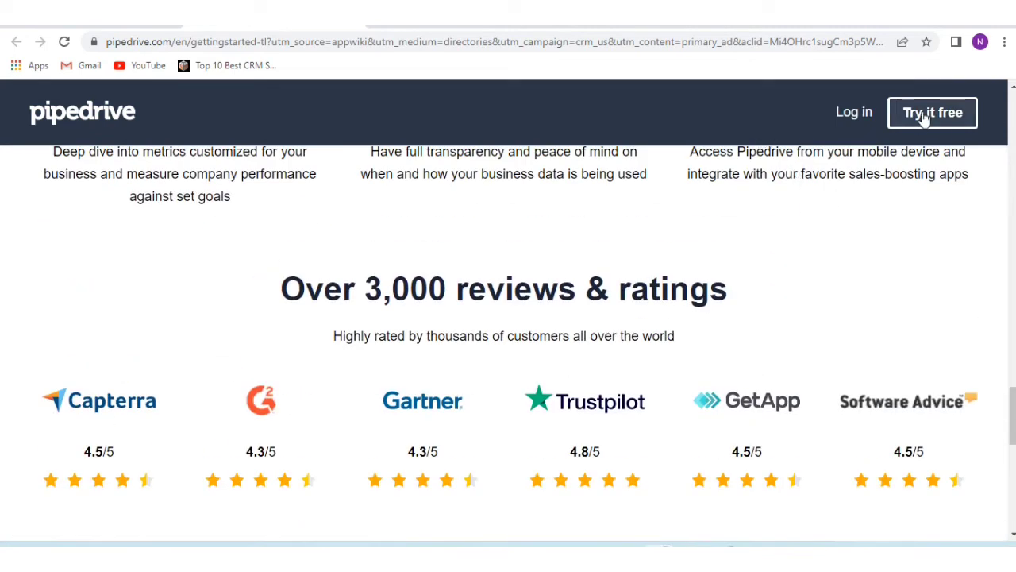
mouse_move(854, 111)
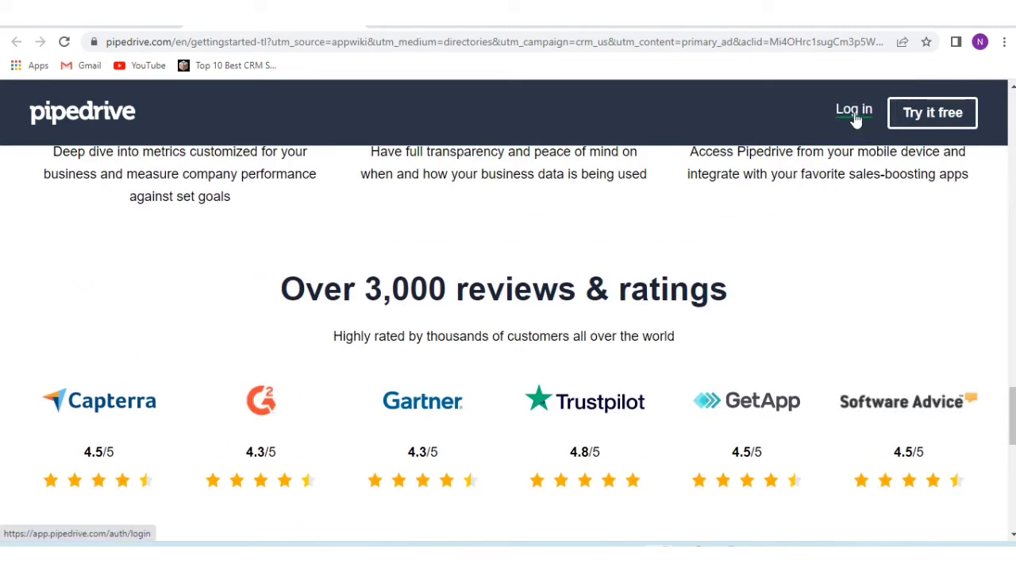
Go to Pipedrive's login page and view its email, Google, LinkedIn and SSO sign-in options
left_click(854, 110)
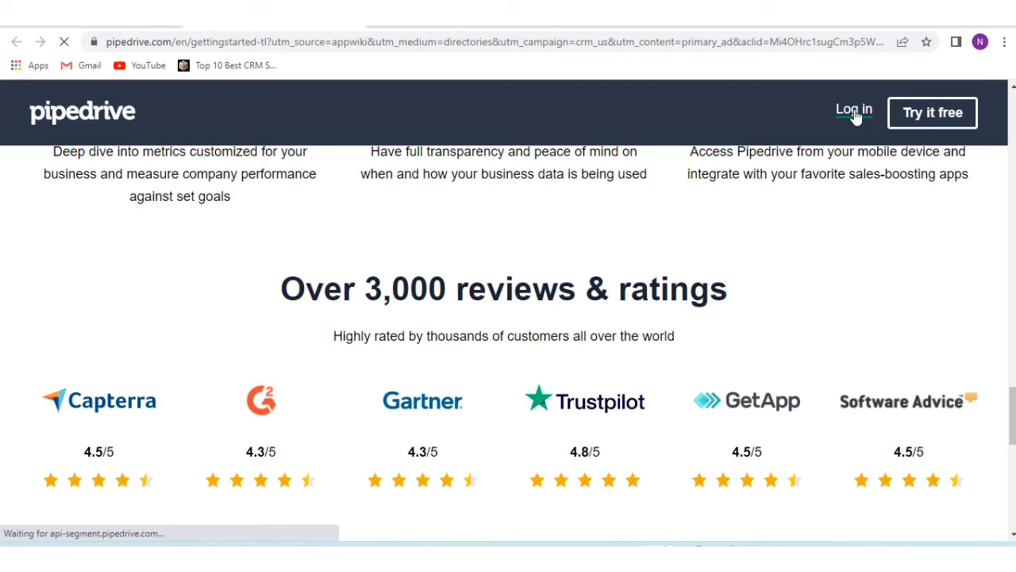
left_click(854, 112)
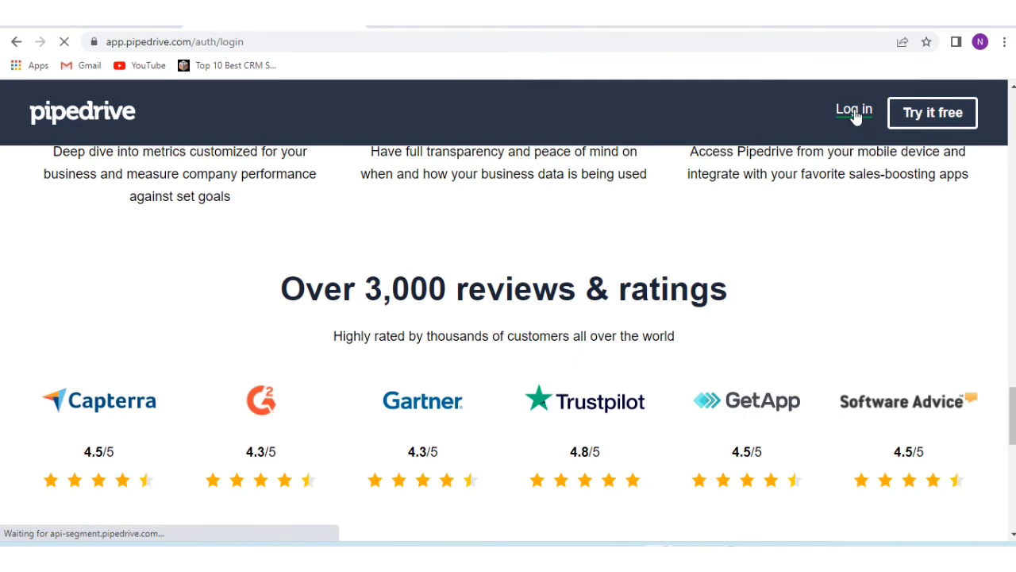
left_click(853, 109)
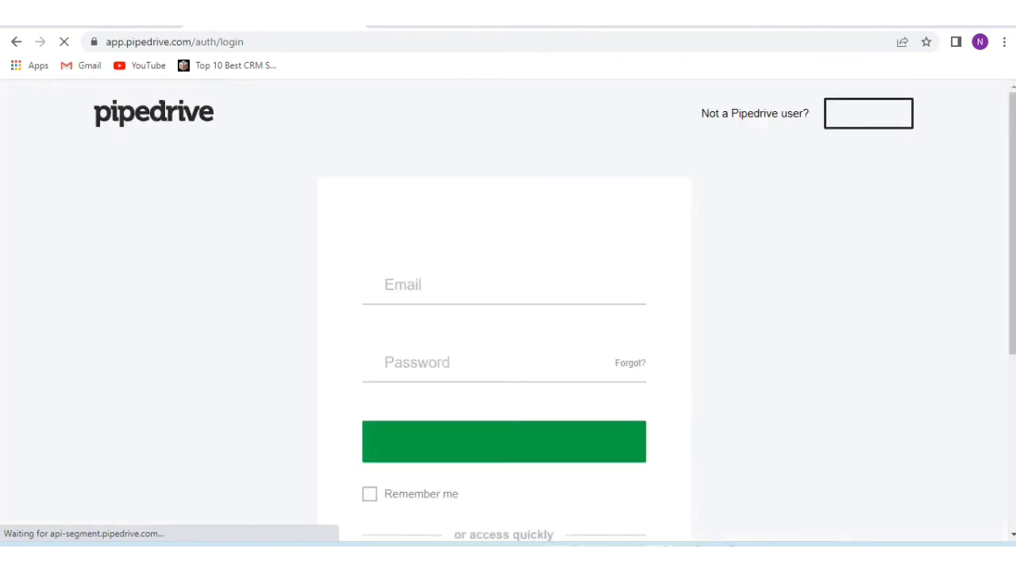
mouse_move(578, 318)
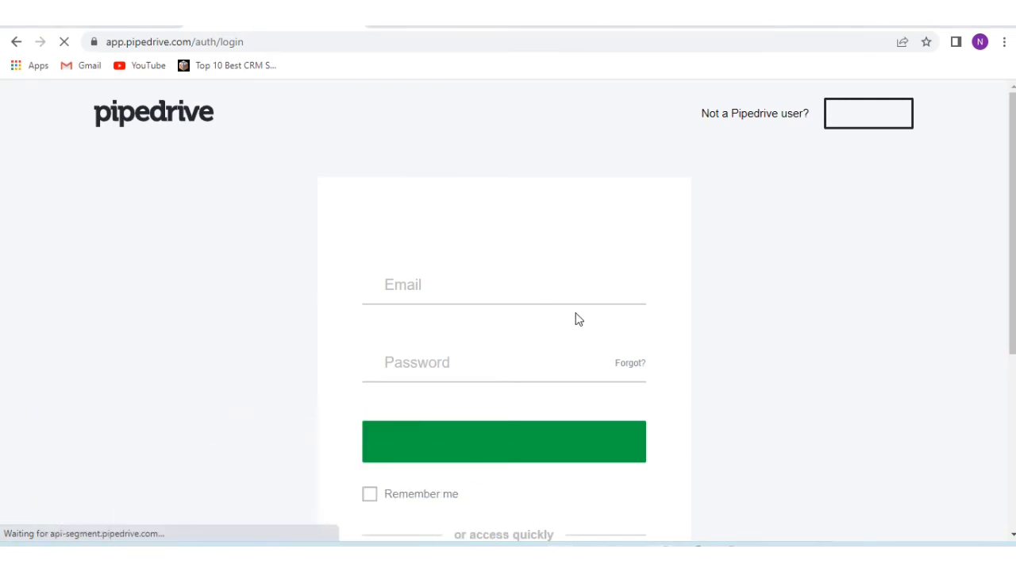
mouse_move(512, 395)
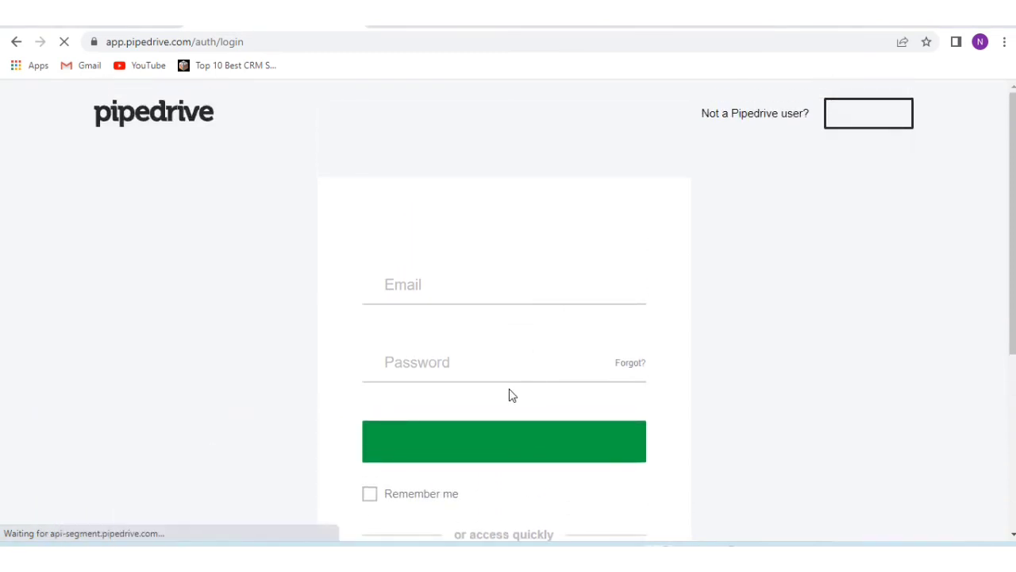
scroll("down", 3)
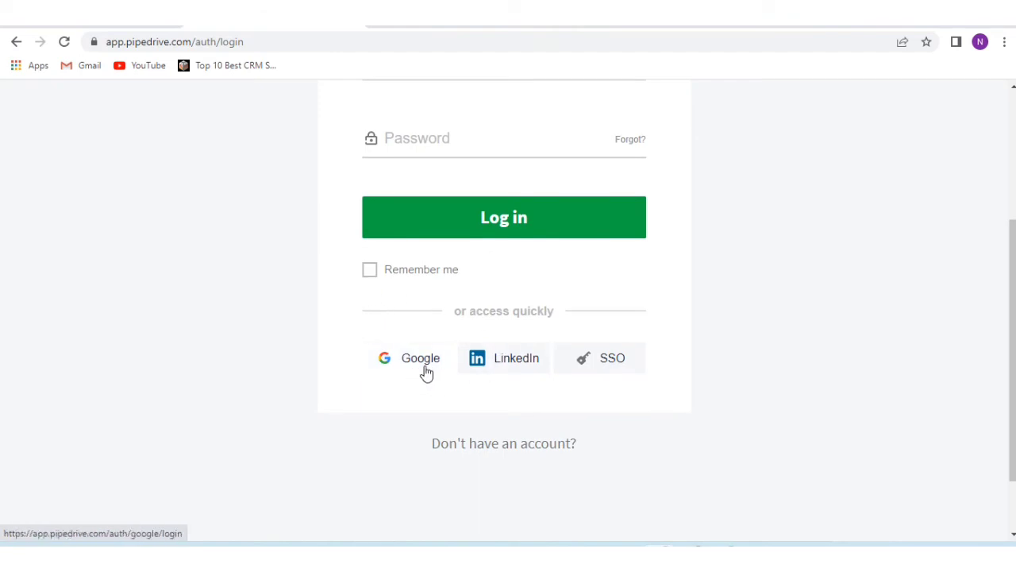
mouse_move(468, 371)
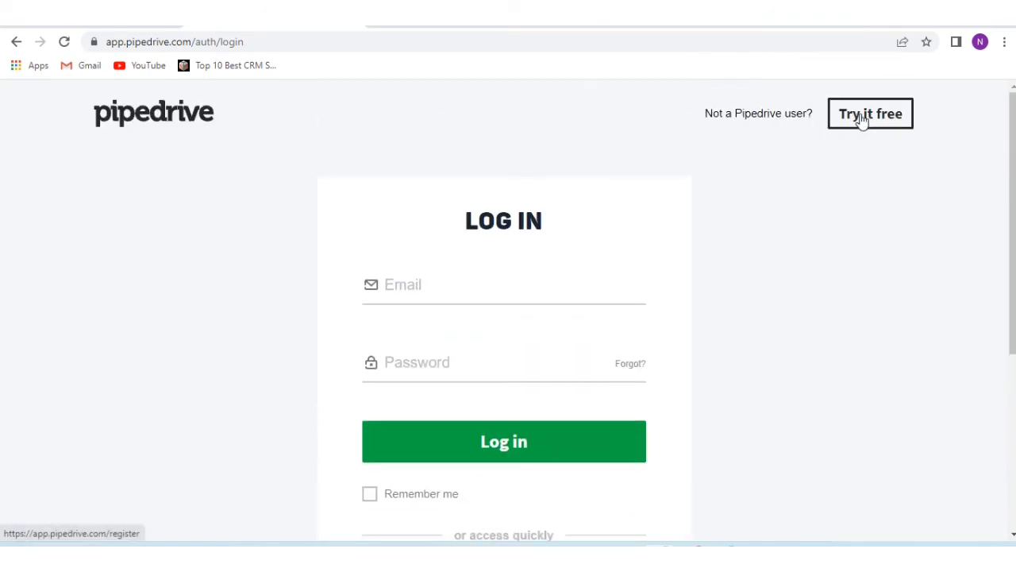
Open the 14-day free trial signup from the login page, focusing the Work email field
left_click(870, 114)
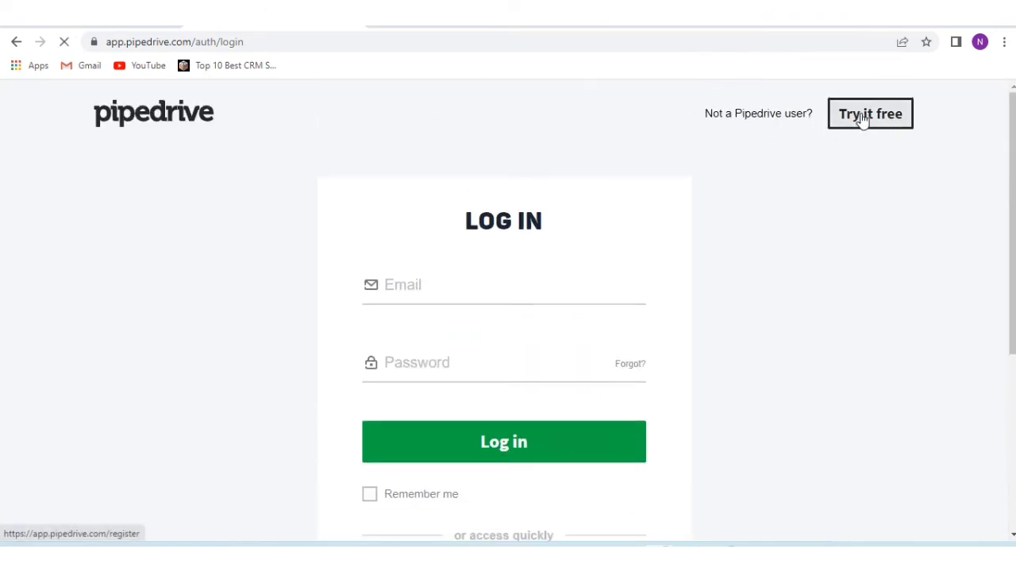
left_click(870, 114)
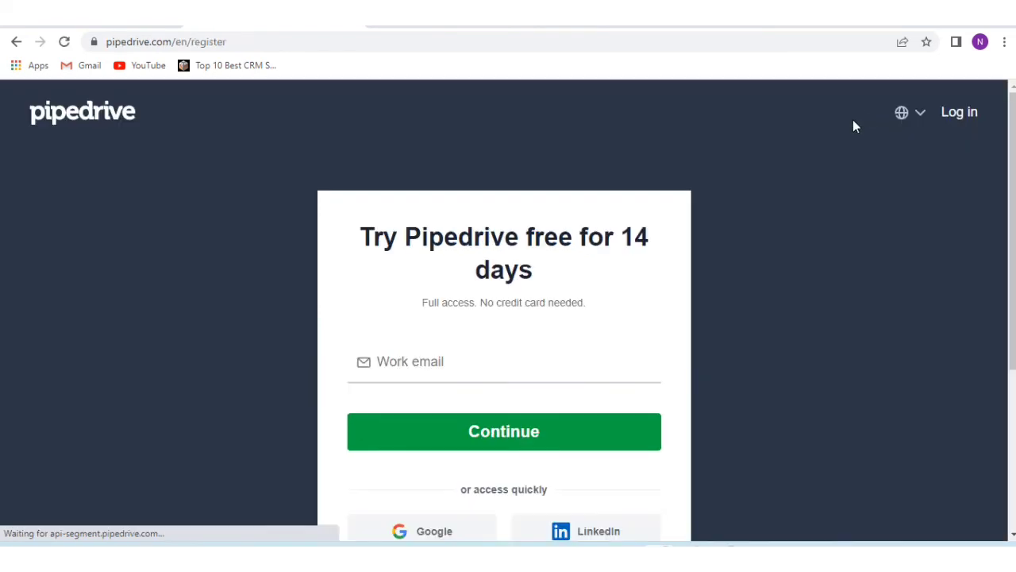
mouse_move(603, 267)
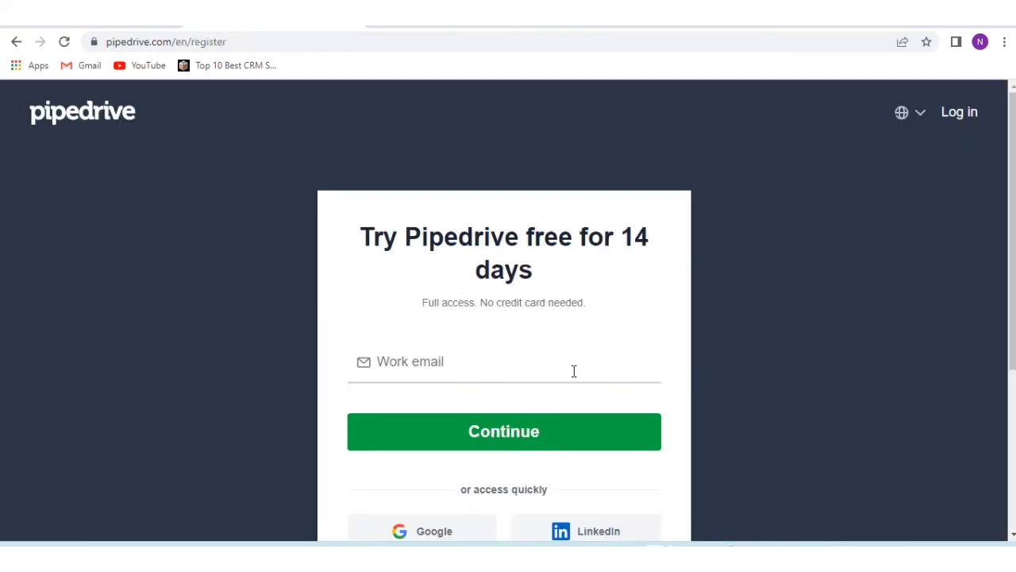
scroll("down", 3)
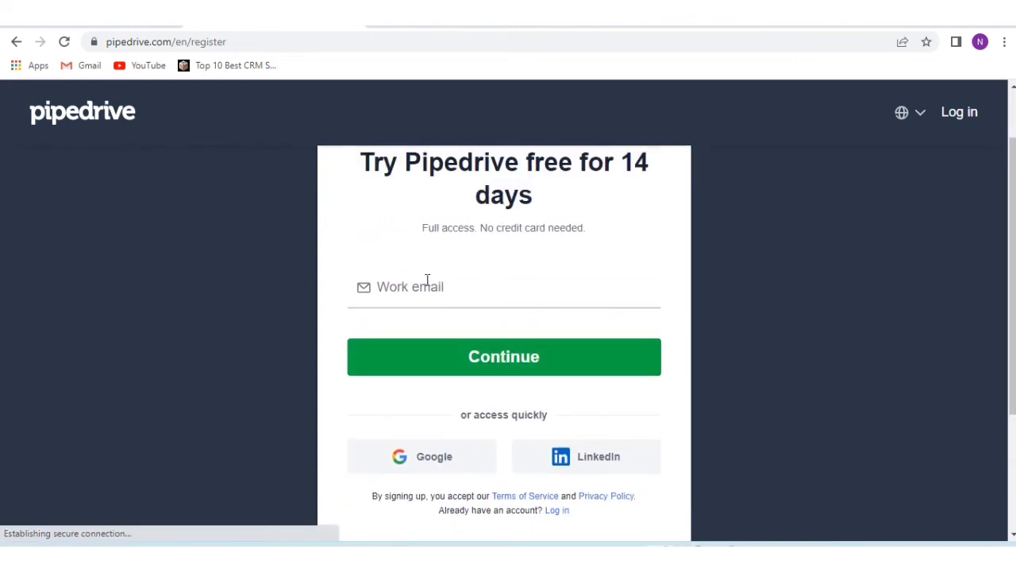
left_click(454, 287)
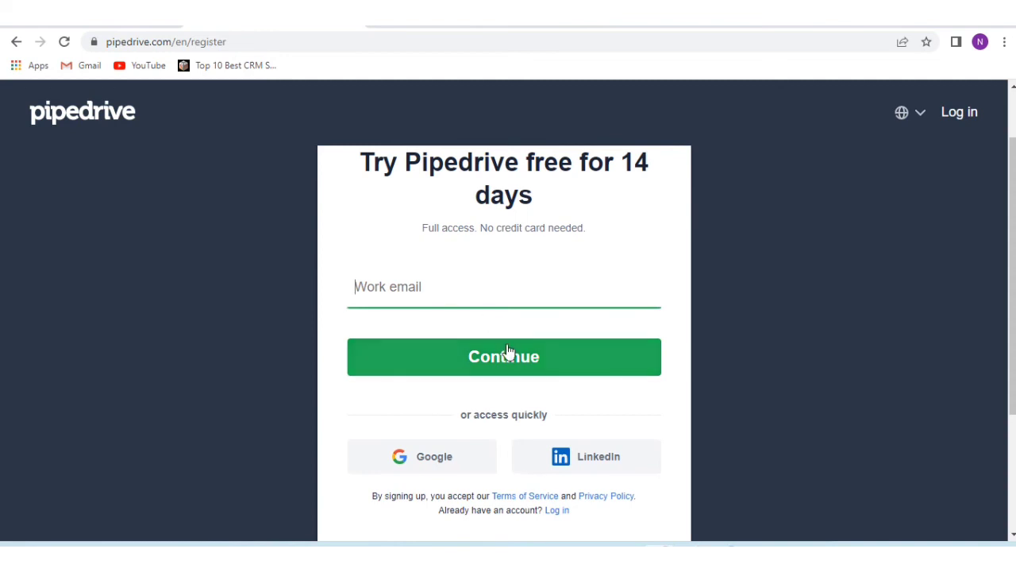
scroll("down", 3)
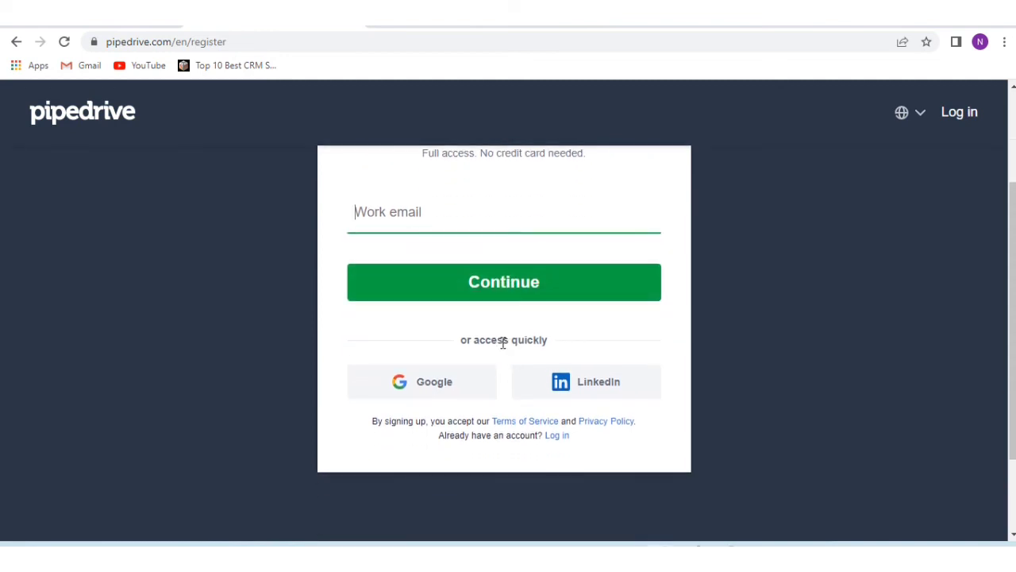
mouse_move(434, 381)
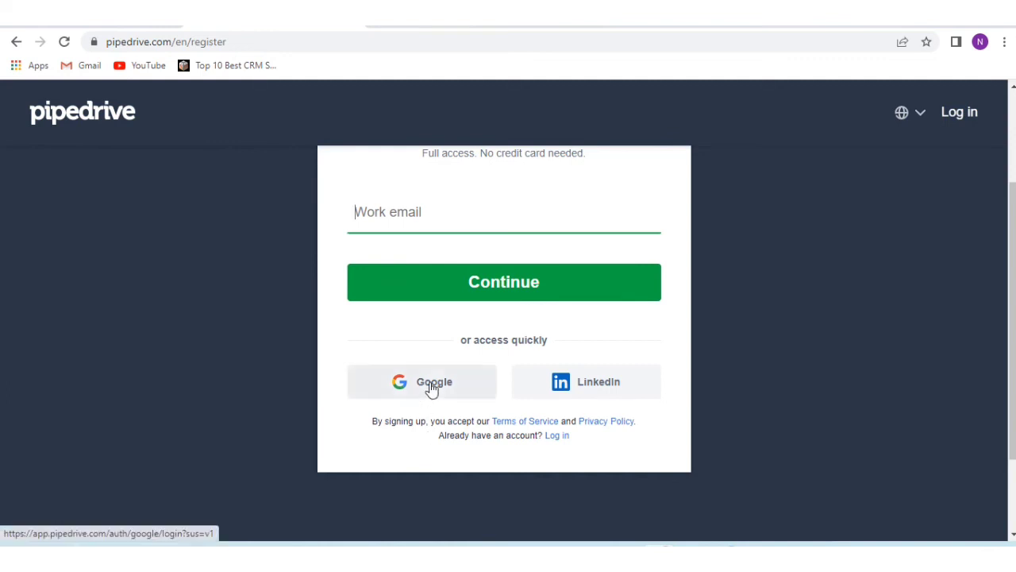
mouse_move(616, 389)
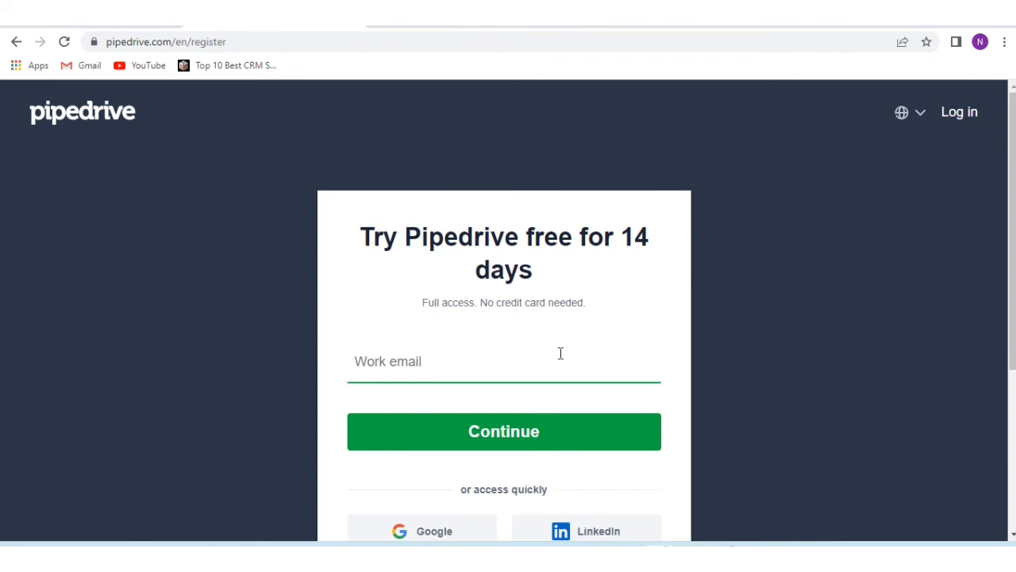
left_click(388, 362)
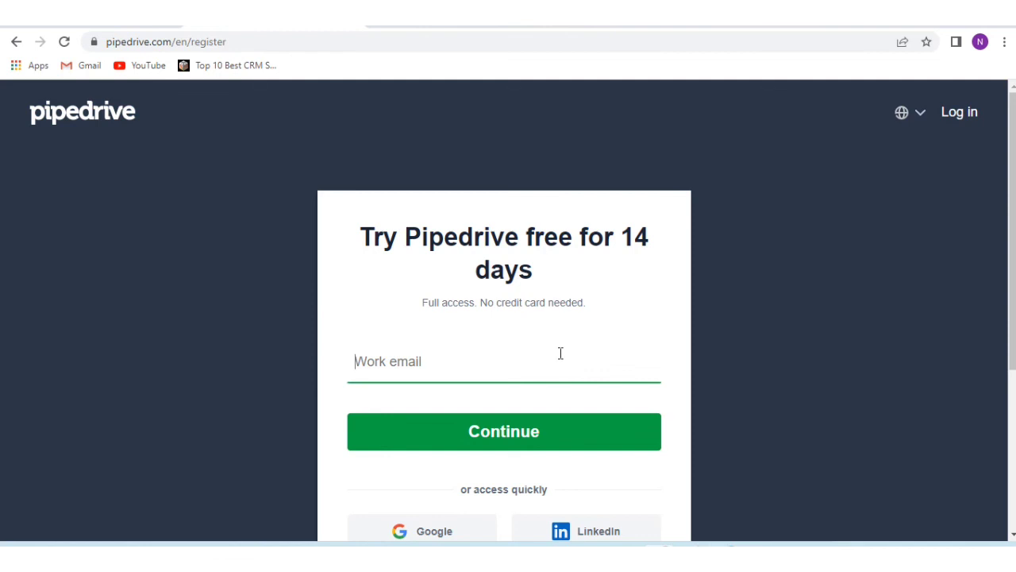
mouse_move(32, 52)
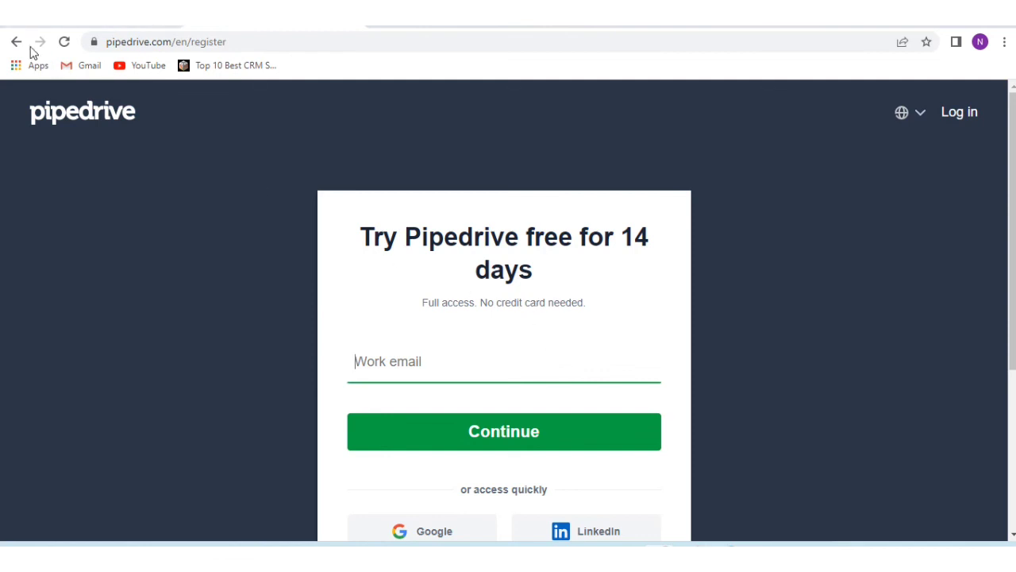
Go back to the landing page and scroll past company logos to the four-step guide
left_click(960, 111)
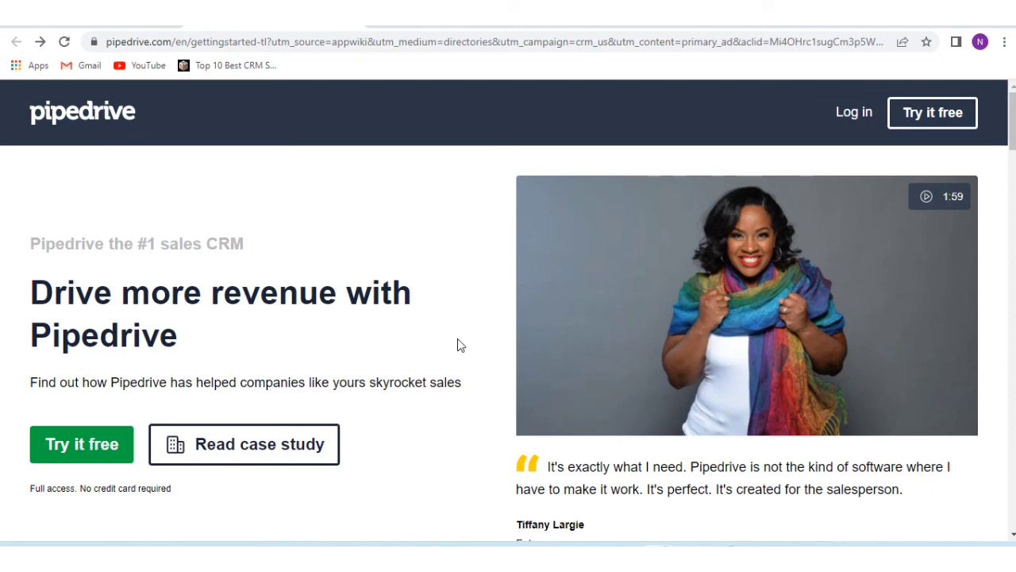
scroll("down", 3)
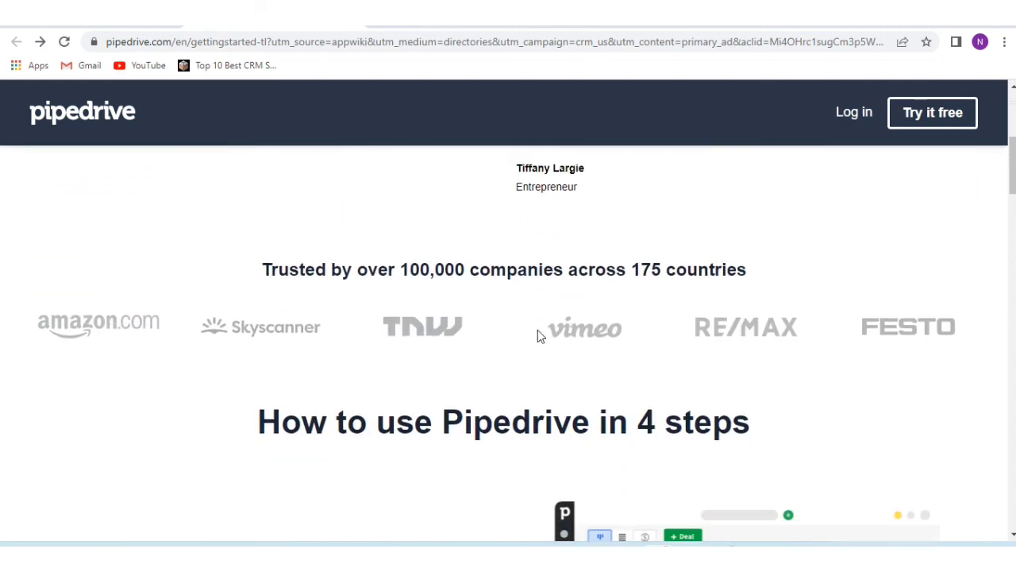
scroll("down", 3)
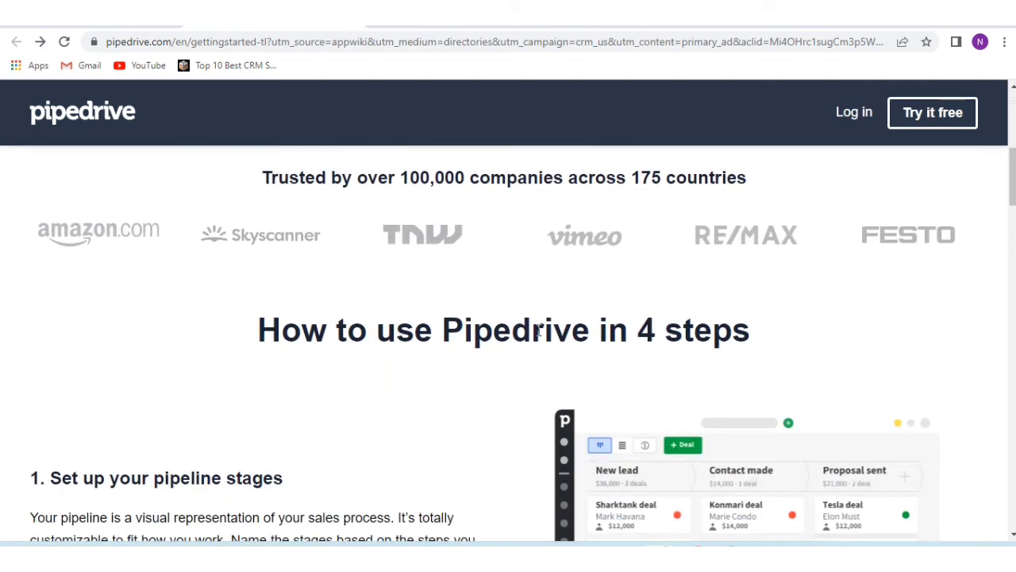